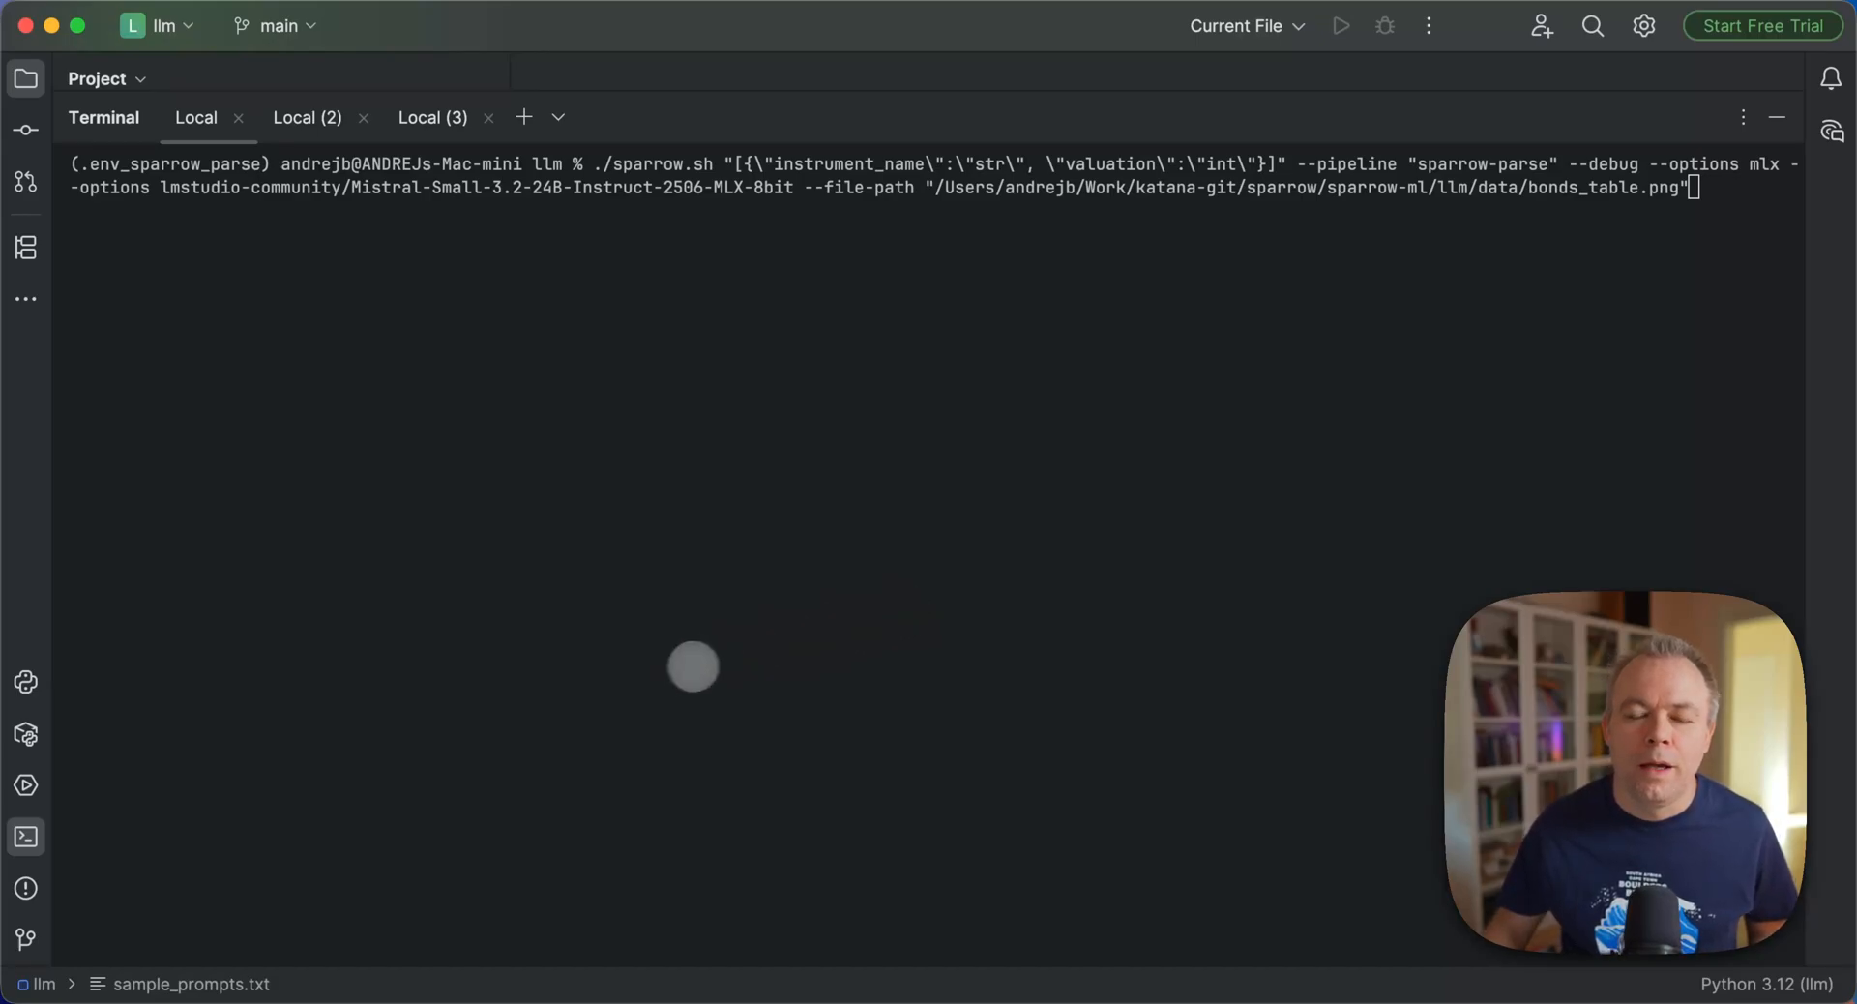
{"action": "mouse_move", "coordinate": [663, 676]}
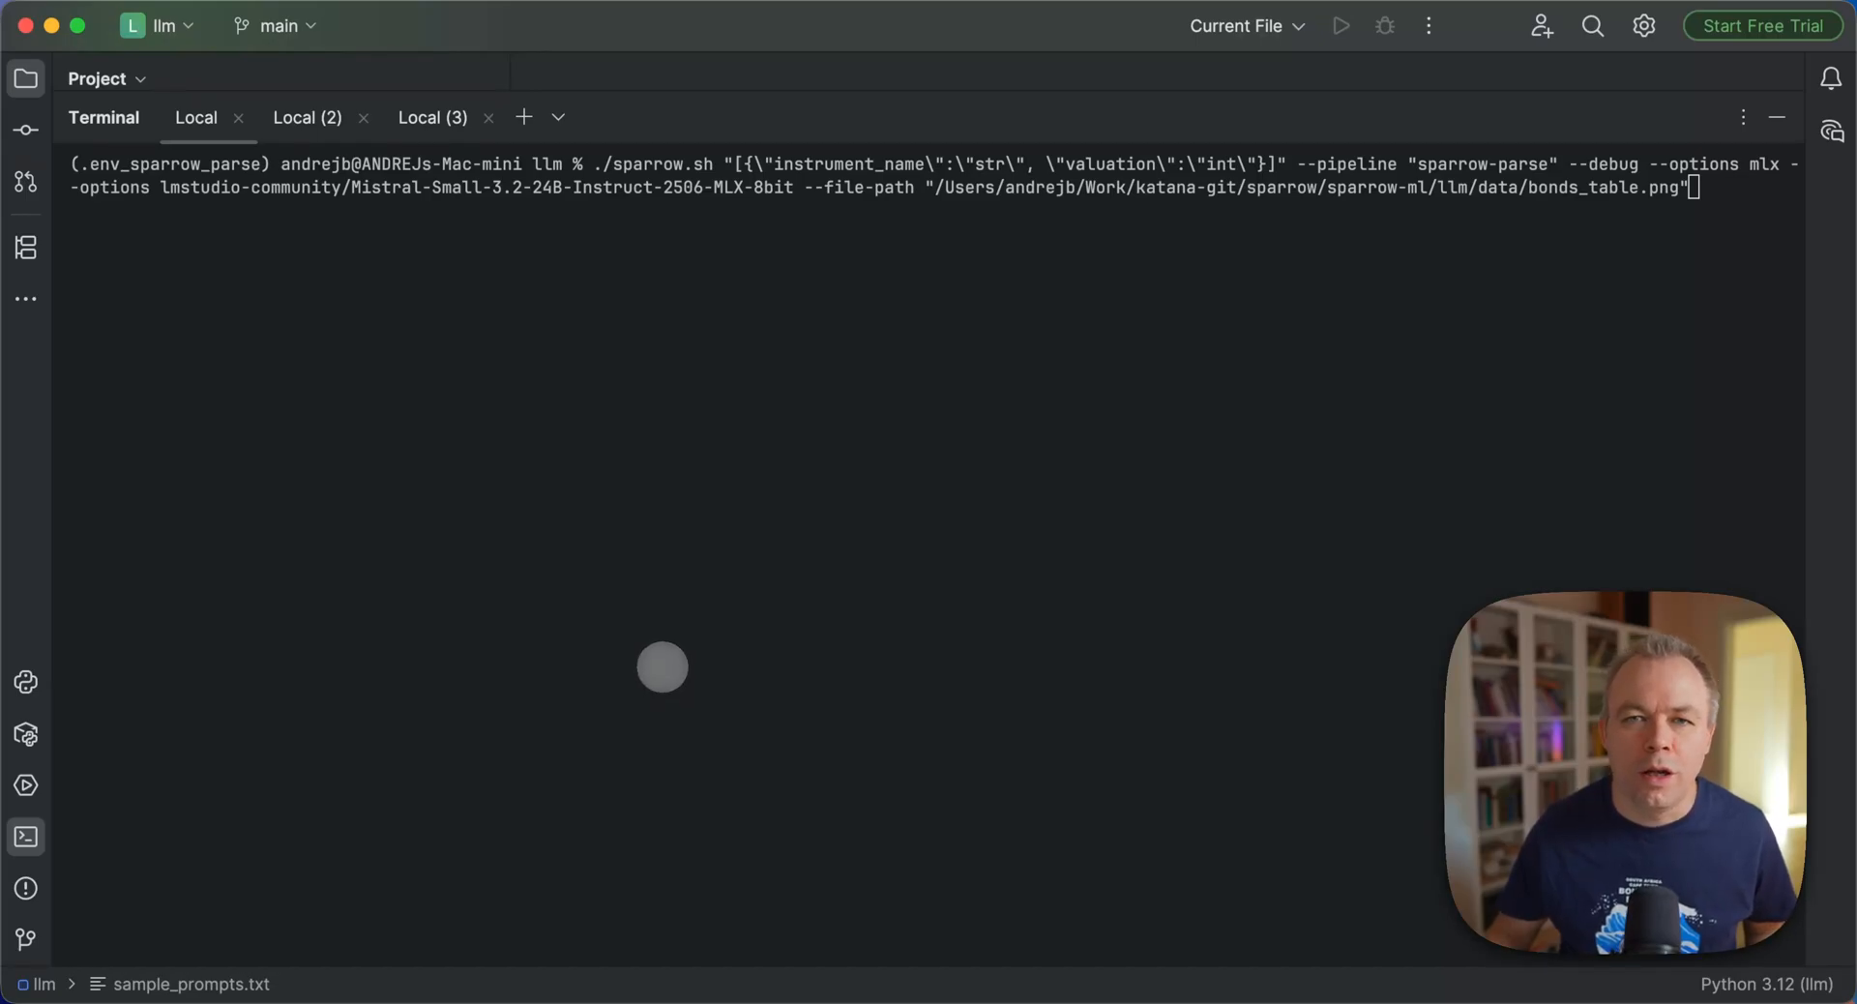
{"action": "mouse_move", "coordinate": [550, 328]}
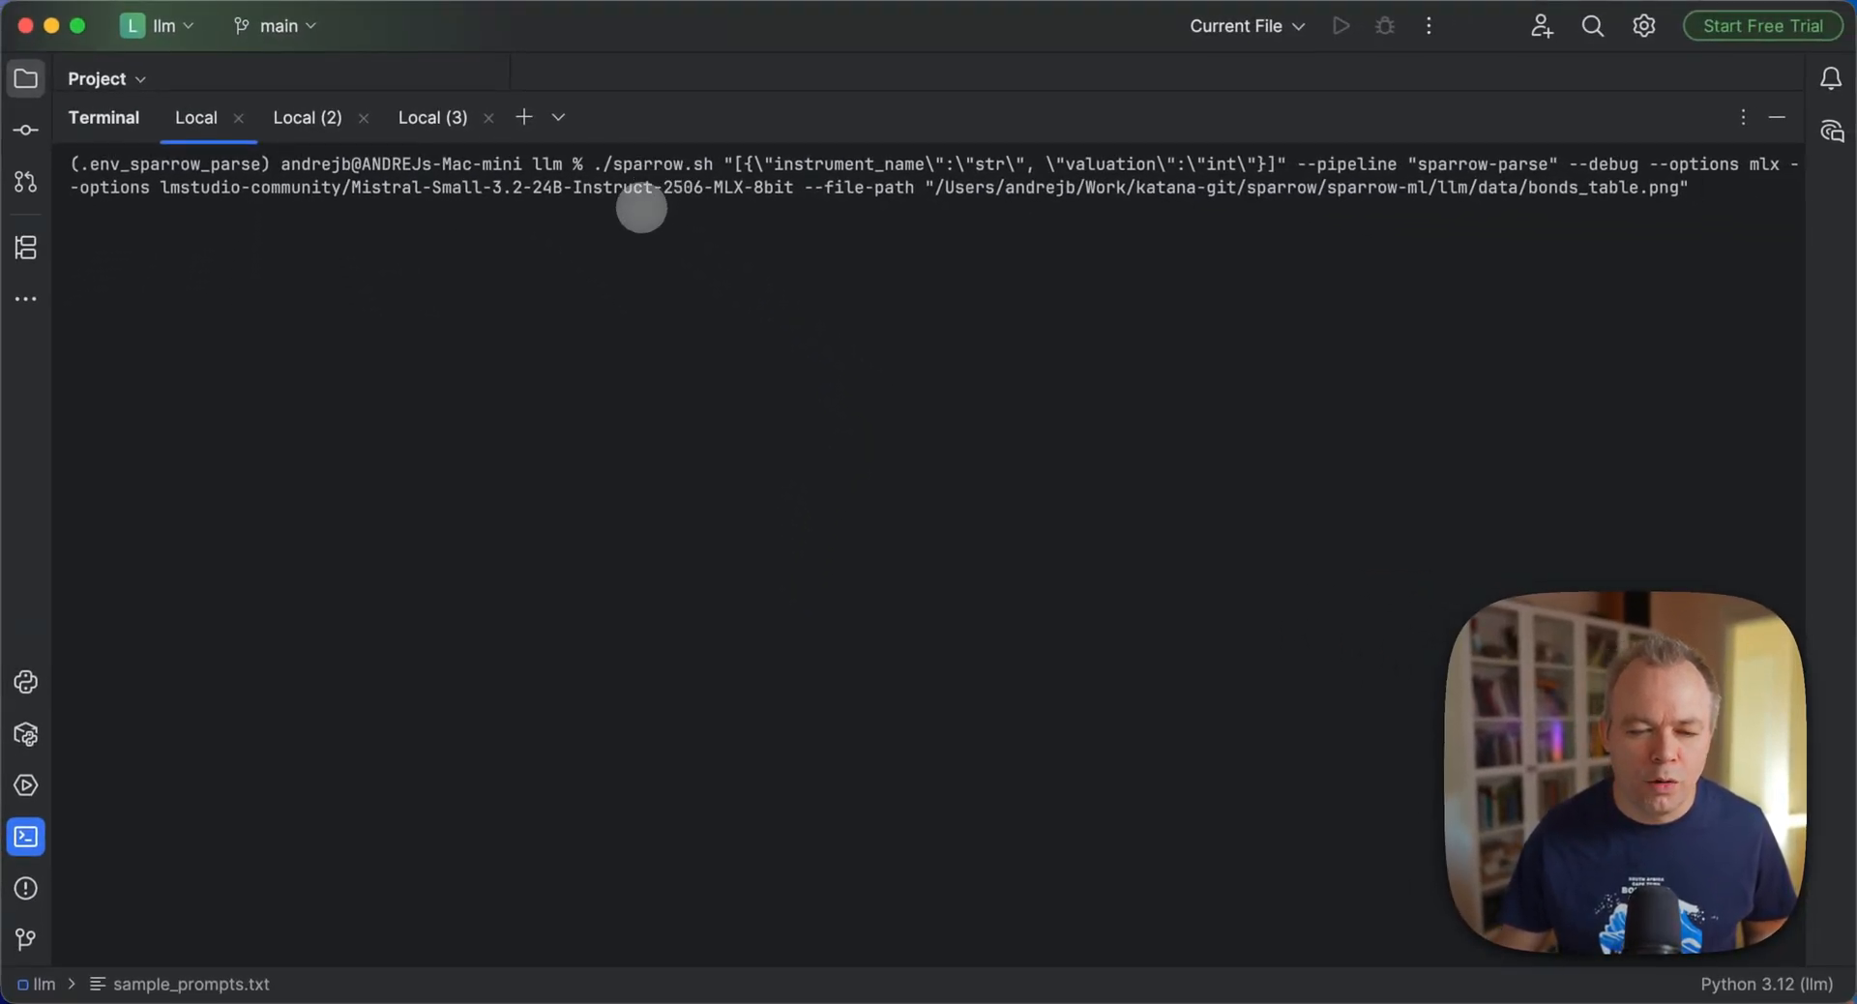
{"action": "mouse_move", "coordinate": [638, 227]}
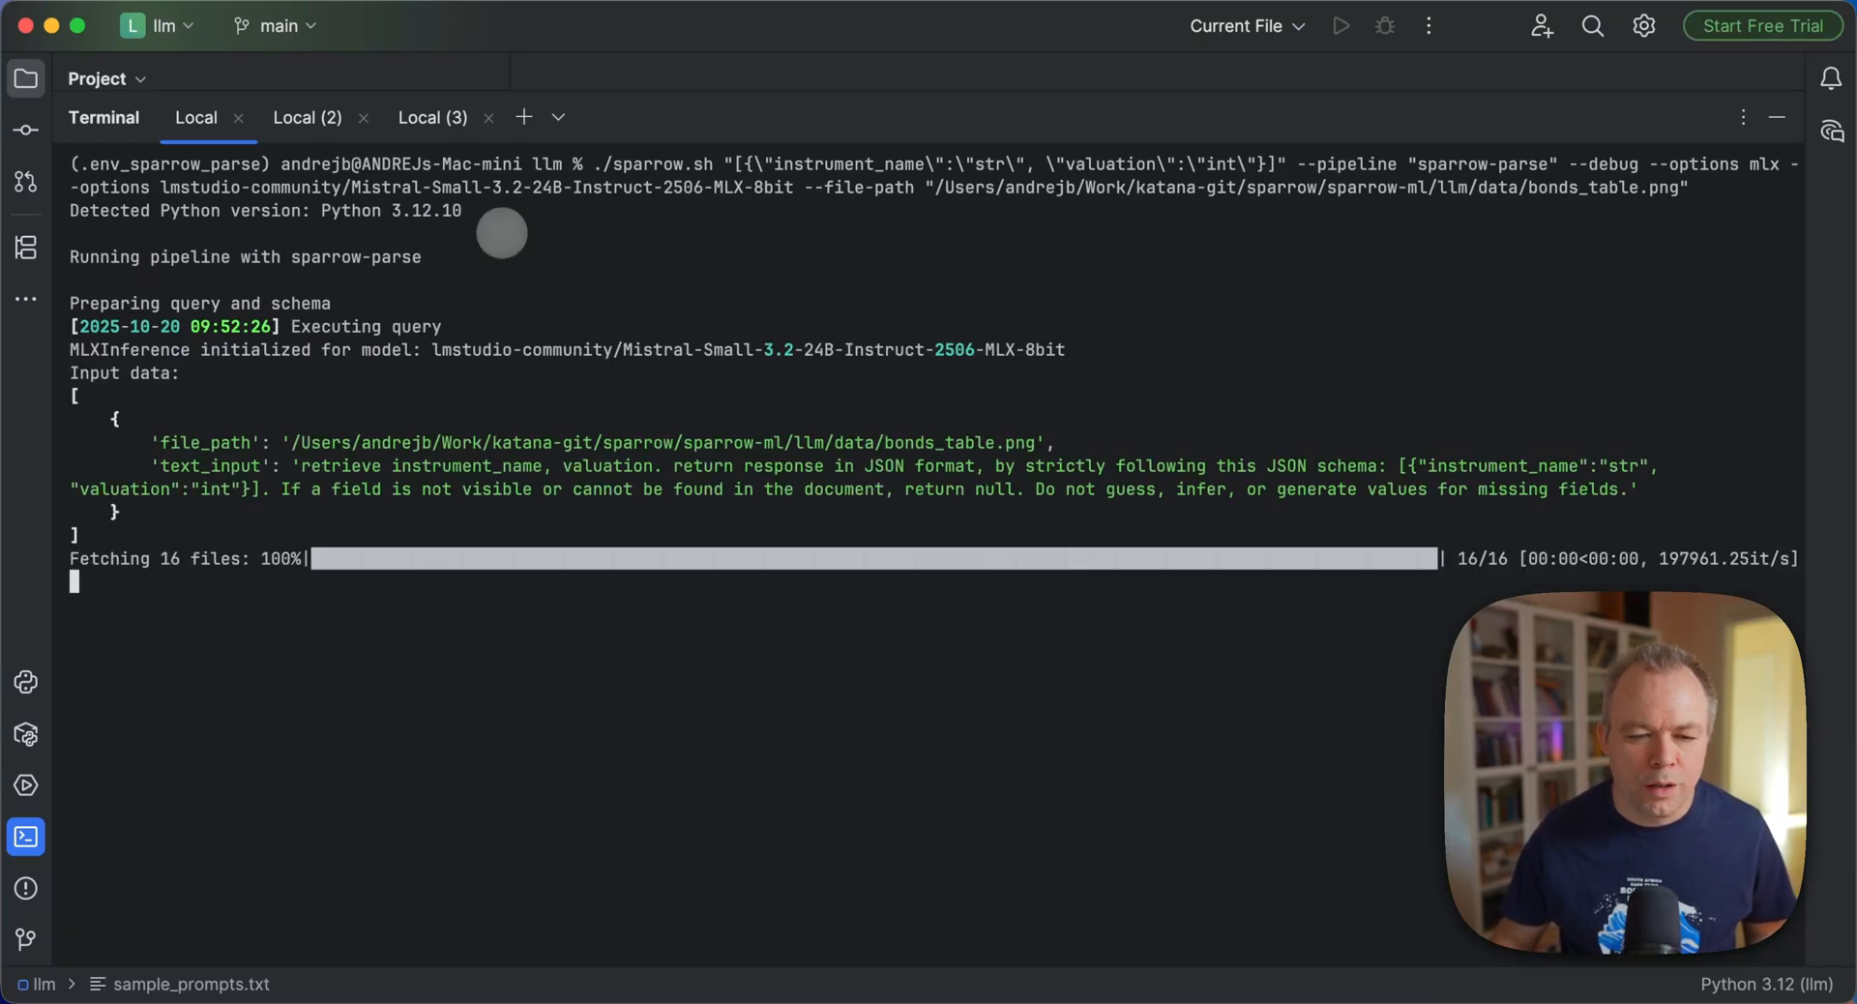
{"action": "mouse_move", "coordinate": [1646, 248]}
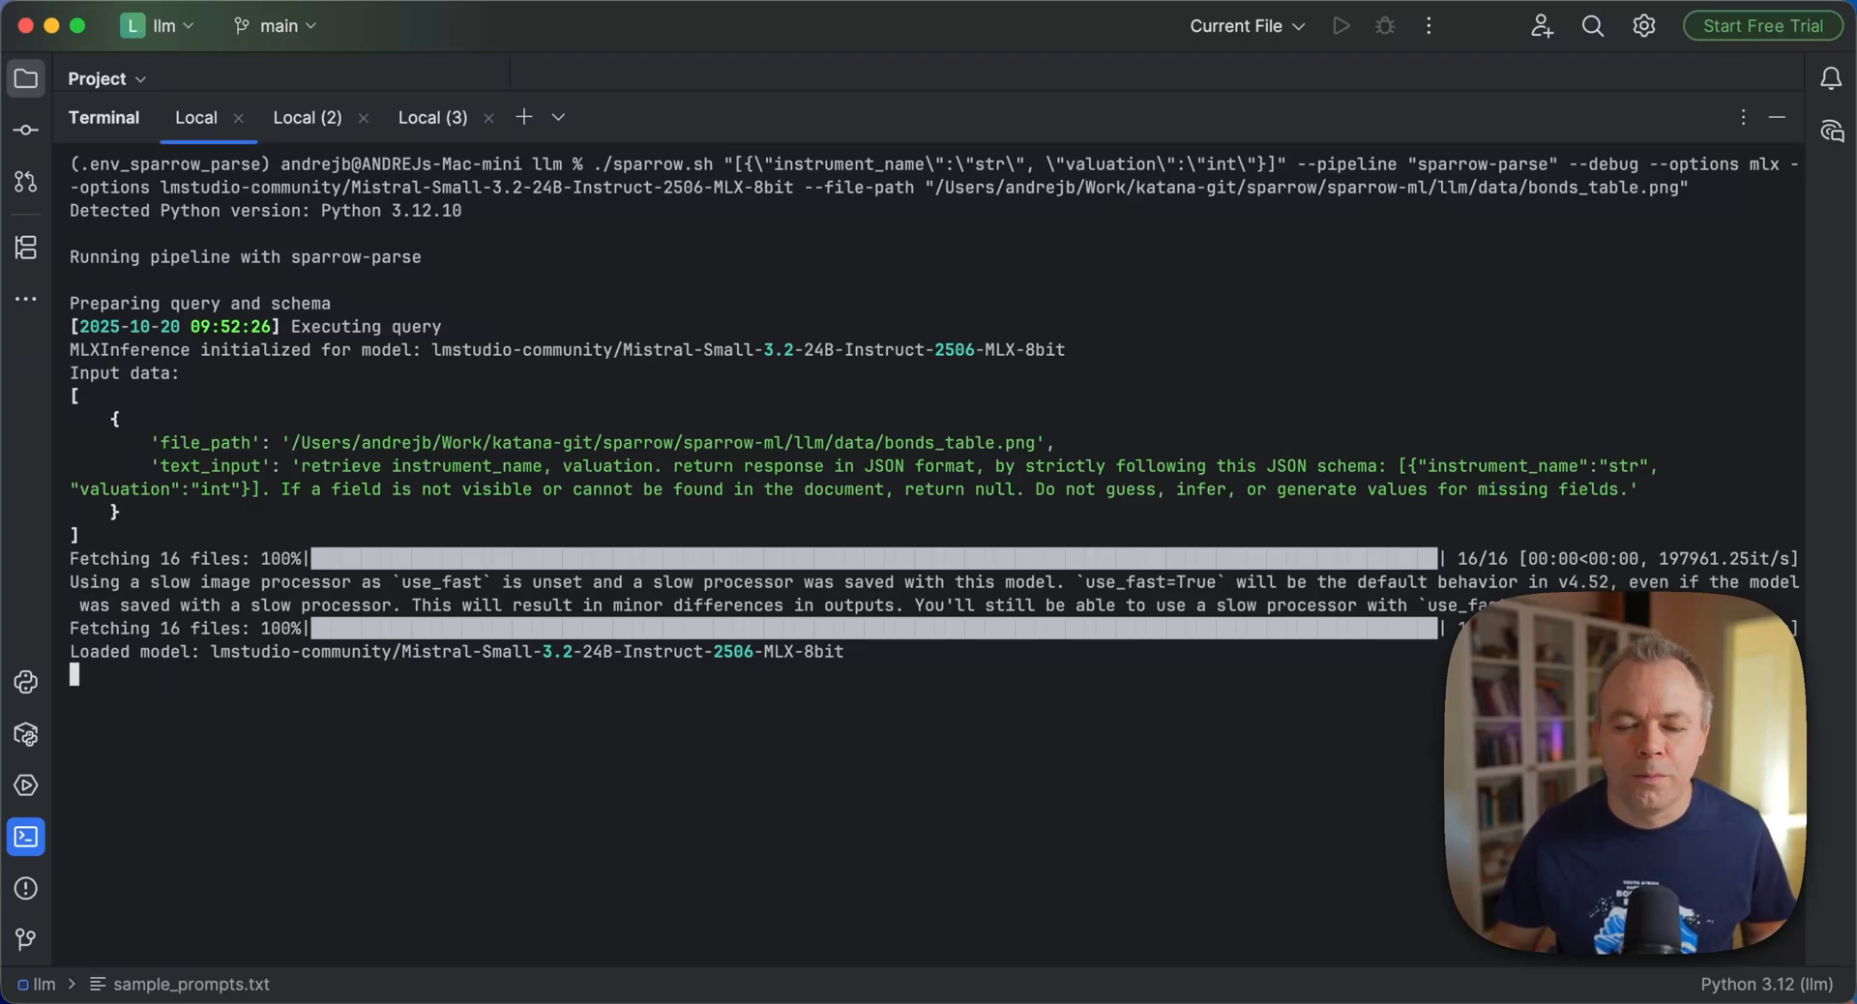
{"action": "mouse_move", "coordinate": [999, 265]}
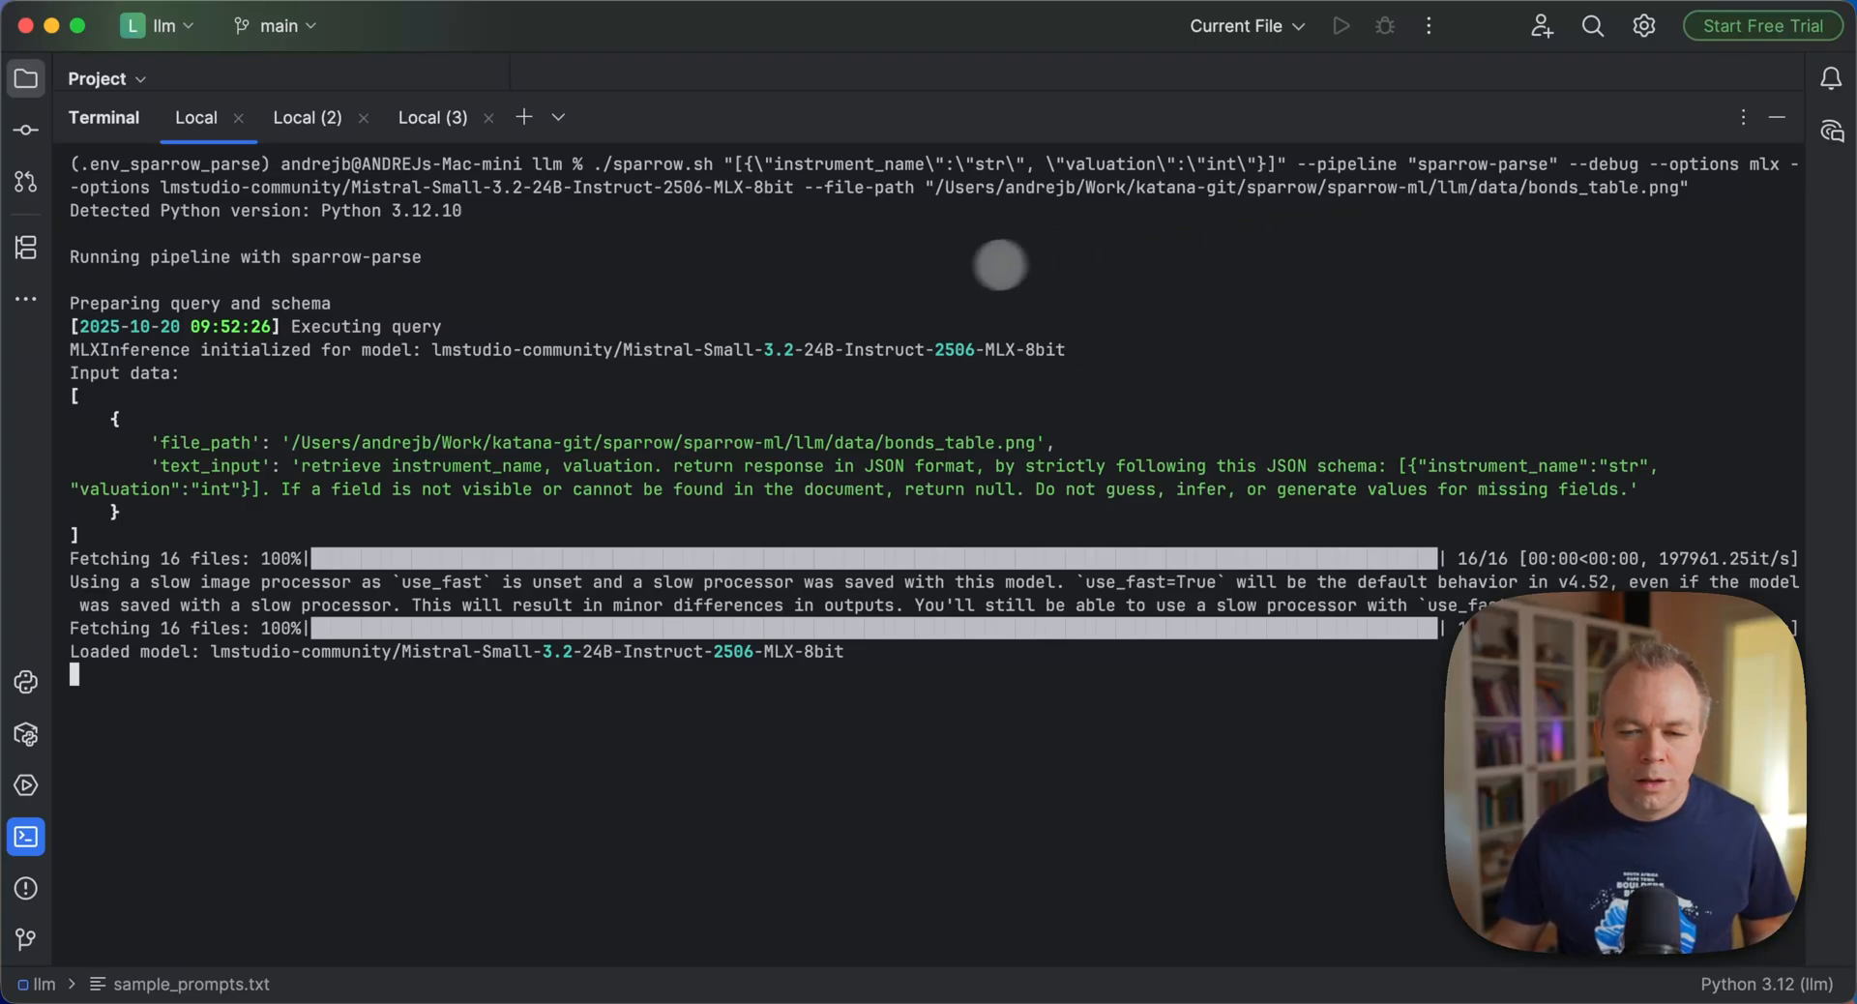
{"action": "mouse_move", "coordinate": [611, 266]}
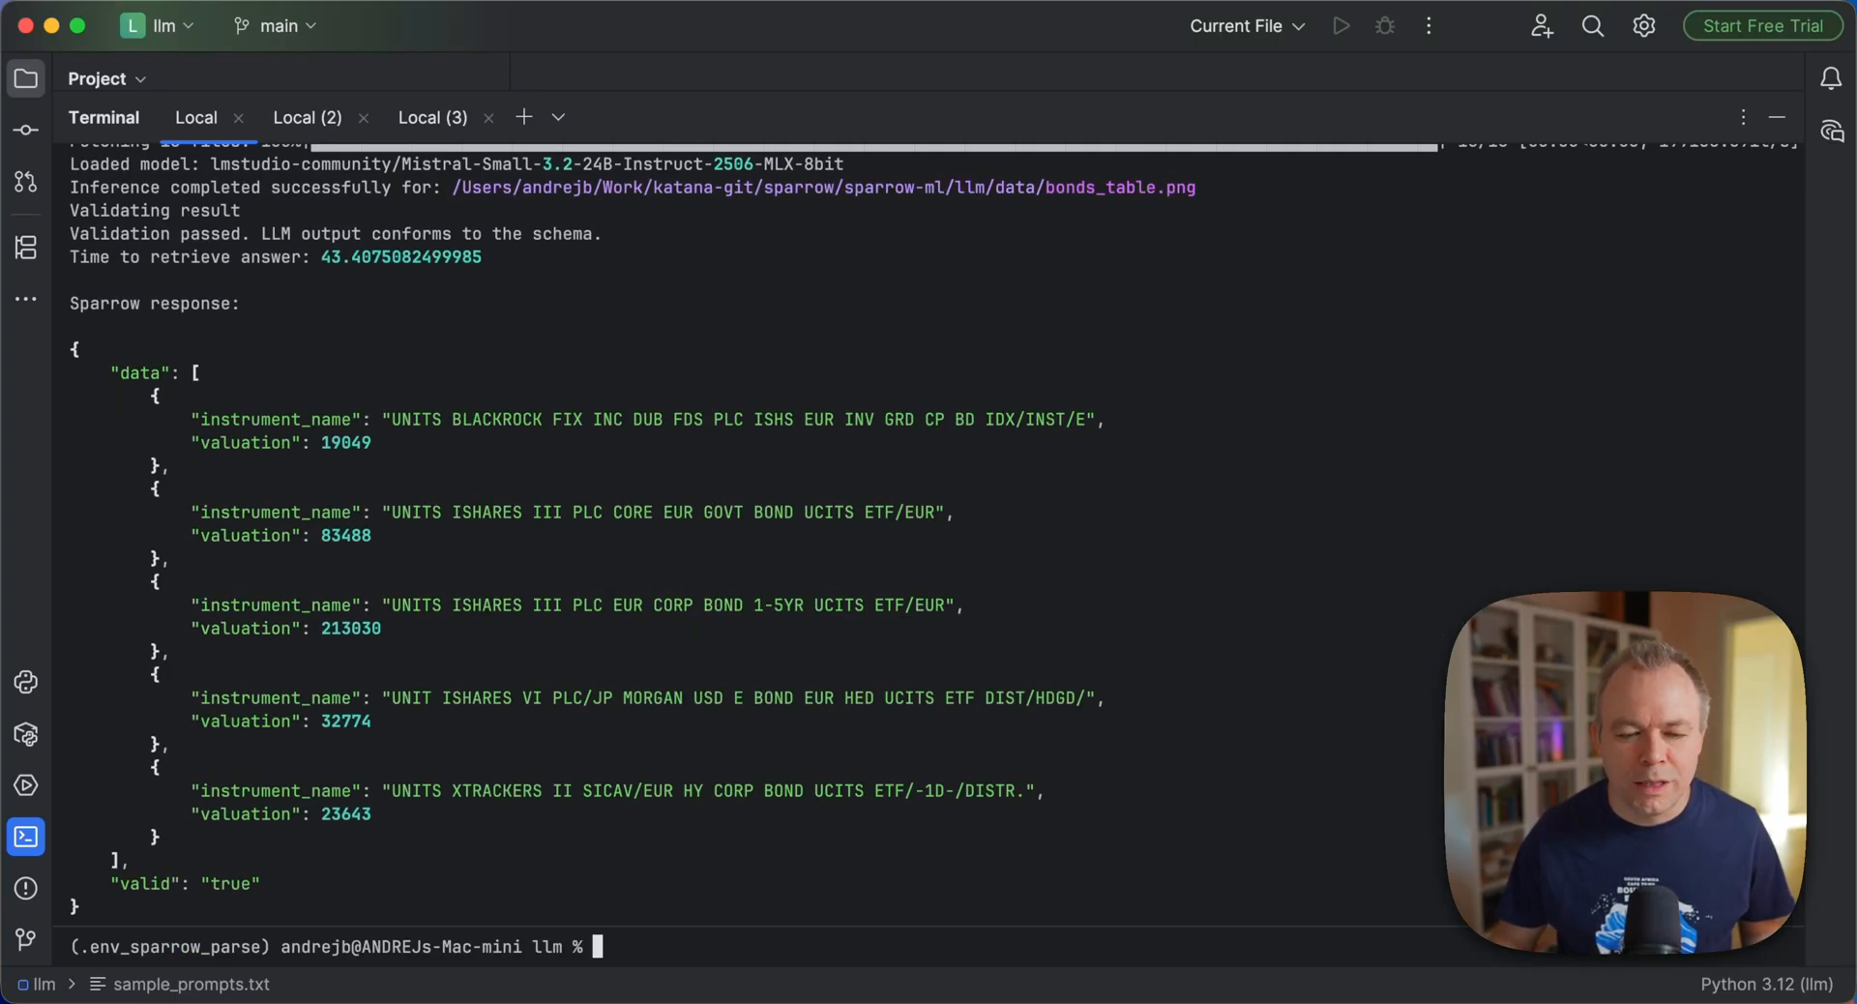
{"action": "mouse_move", "coordinate": [473, 283]}
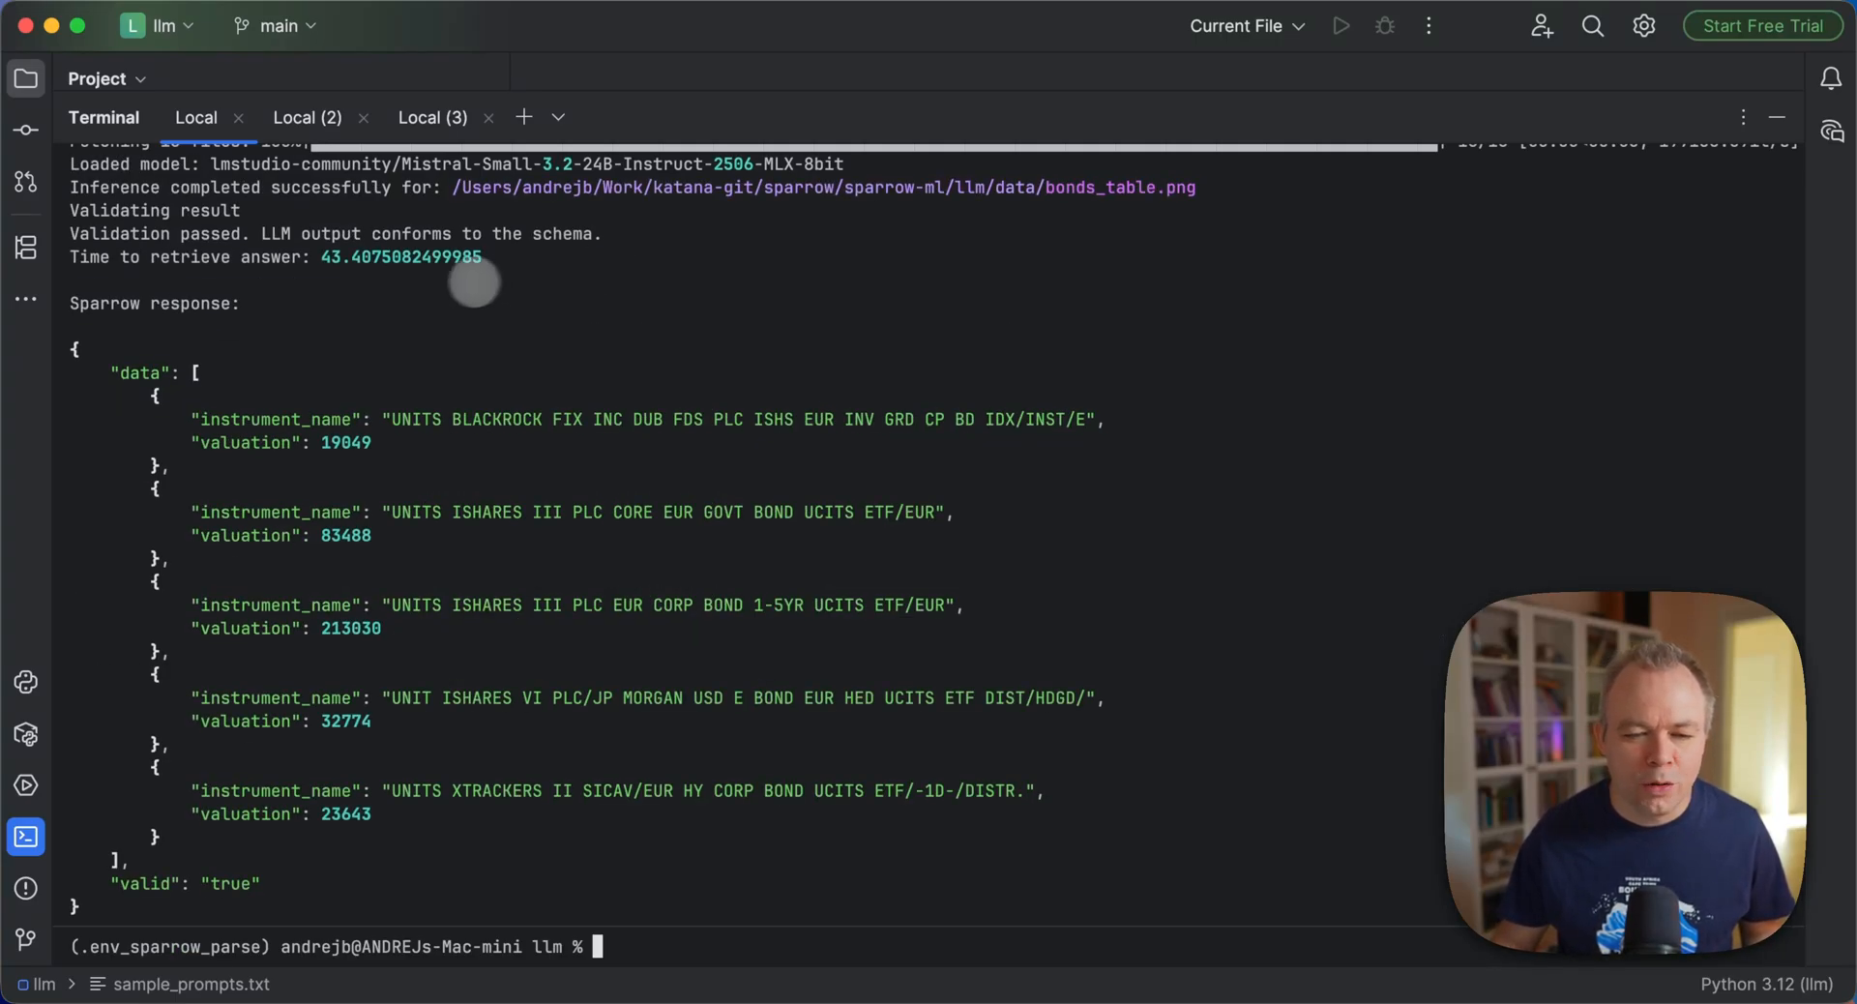
{"action": "mouse_move", "coordinate": [306, 258]}
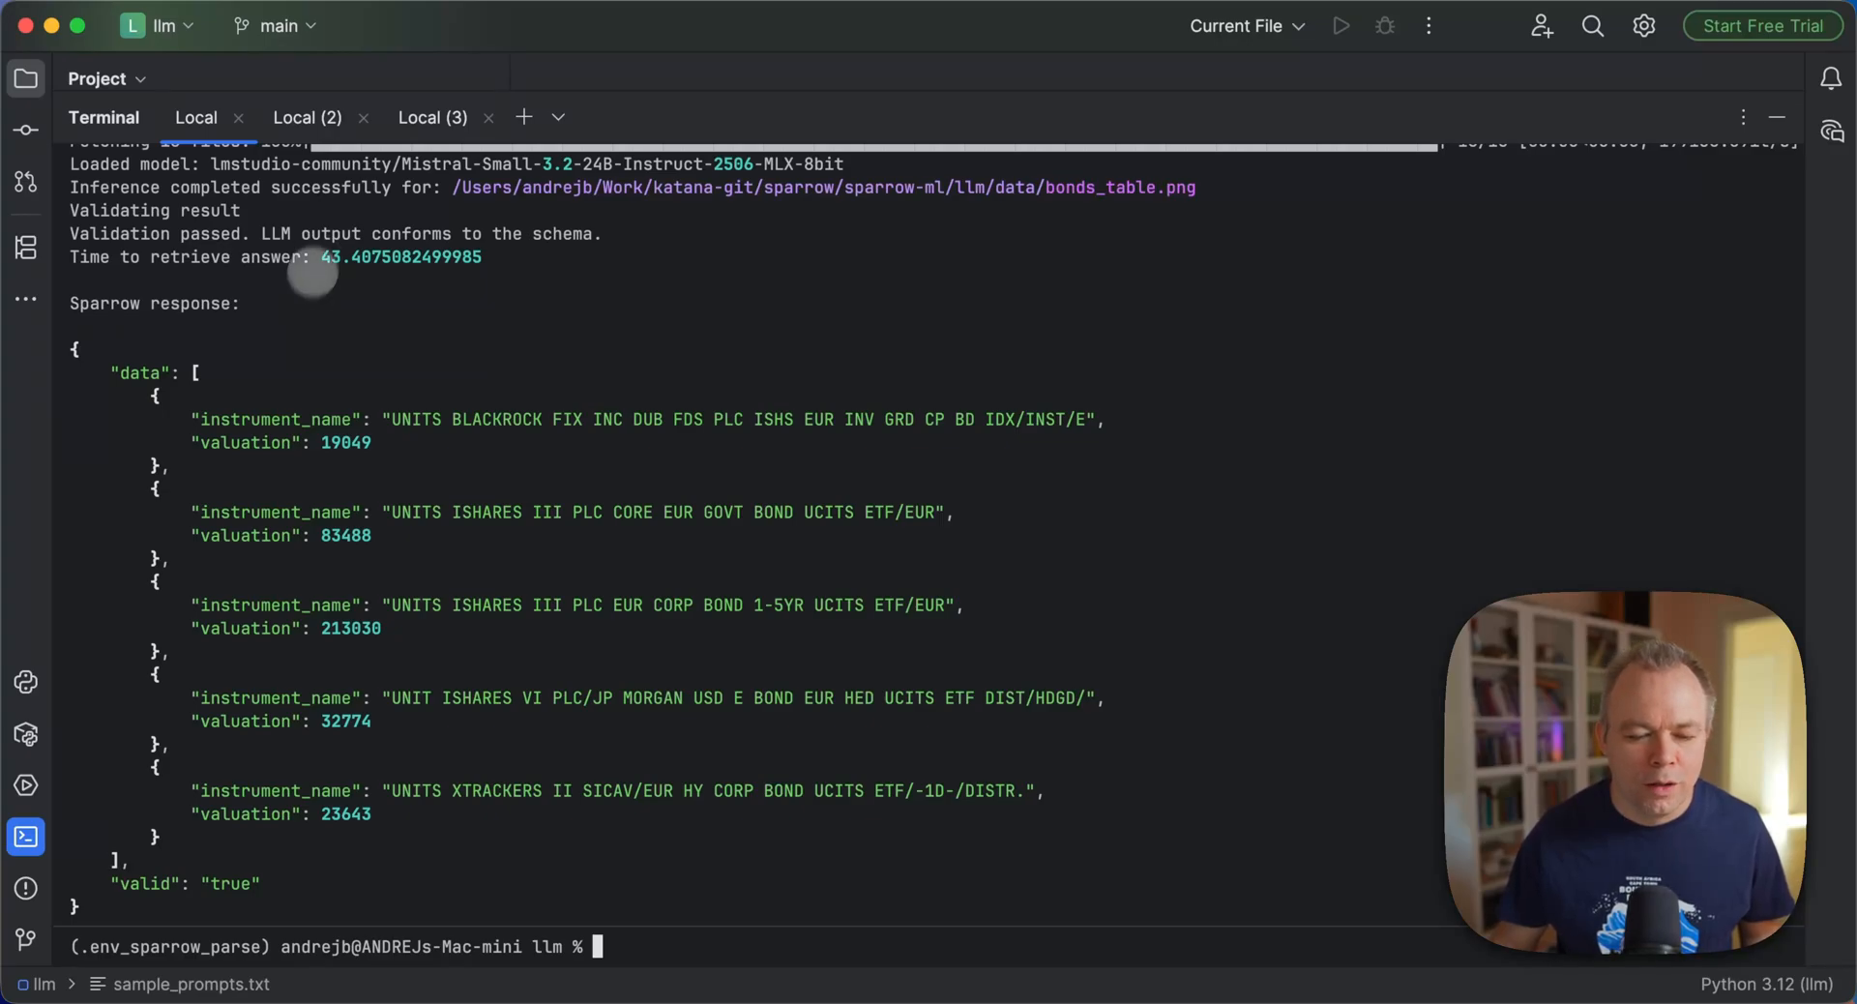
{"action": "mouse_move", "coordinate": [272, 394]}
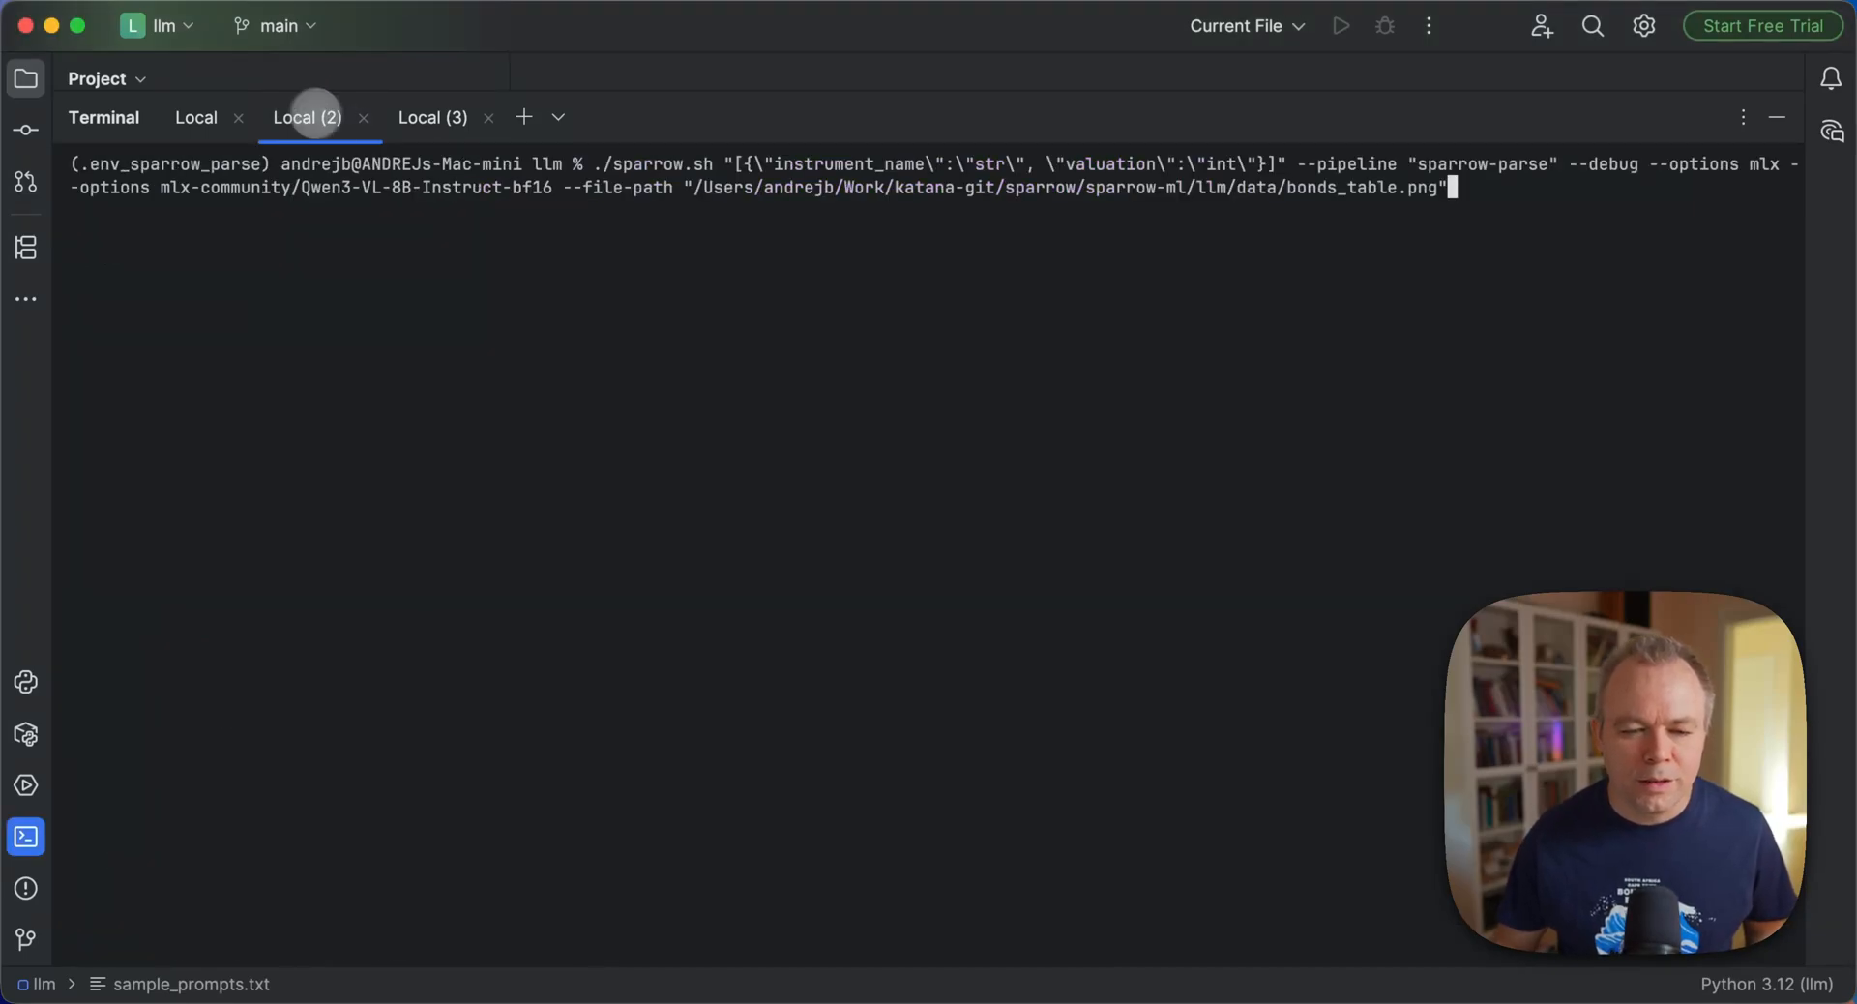
{"action": "mouse_move", "coordinate": [371, 269]}
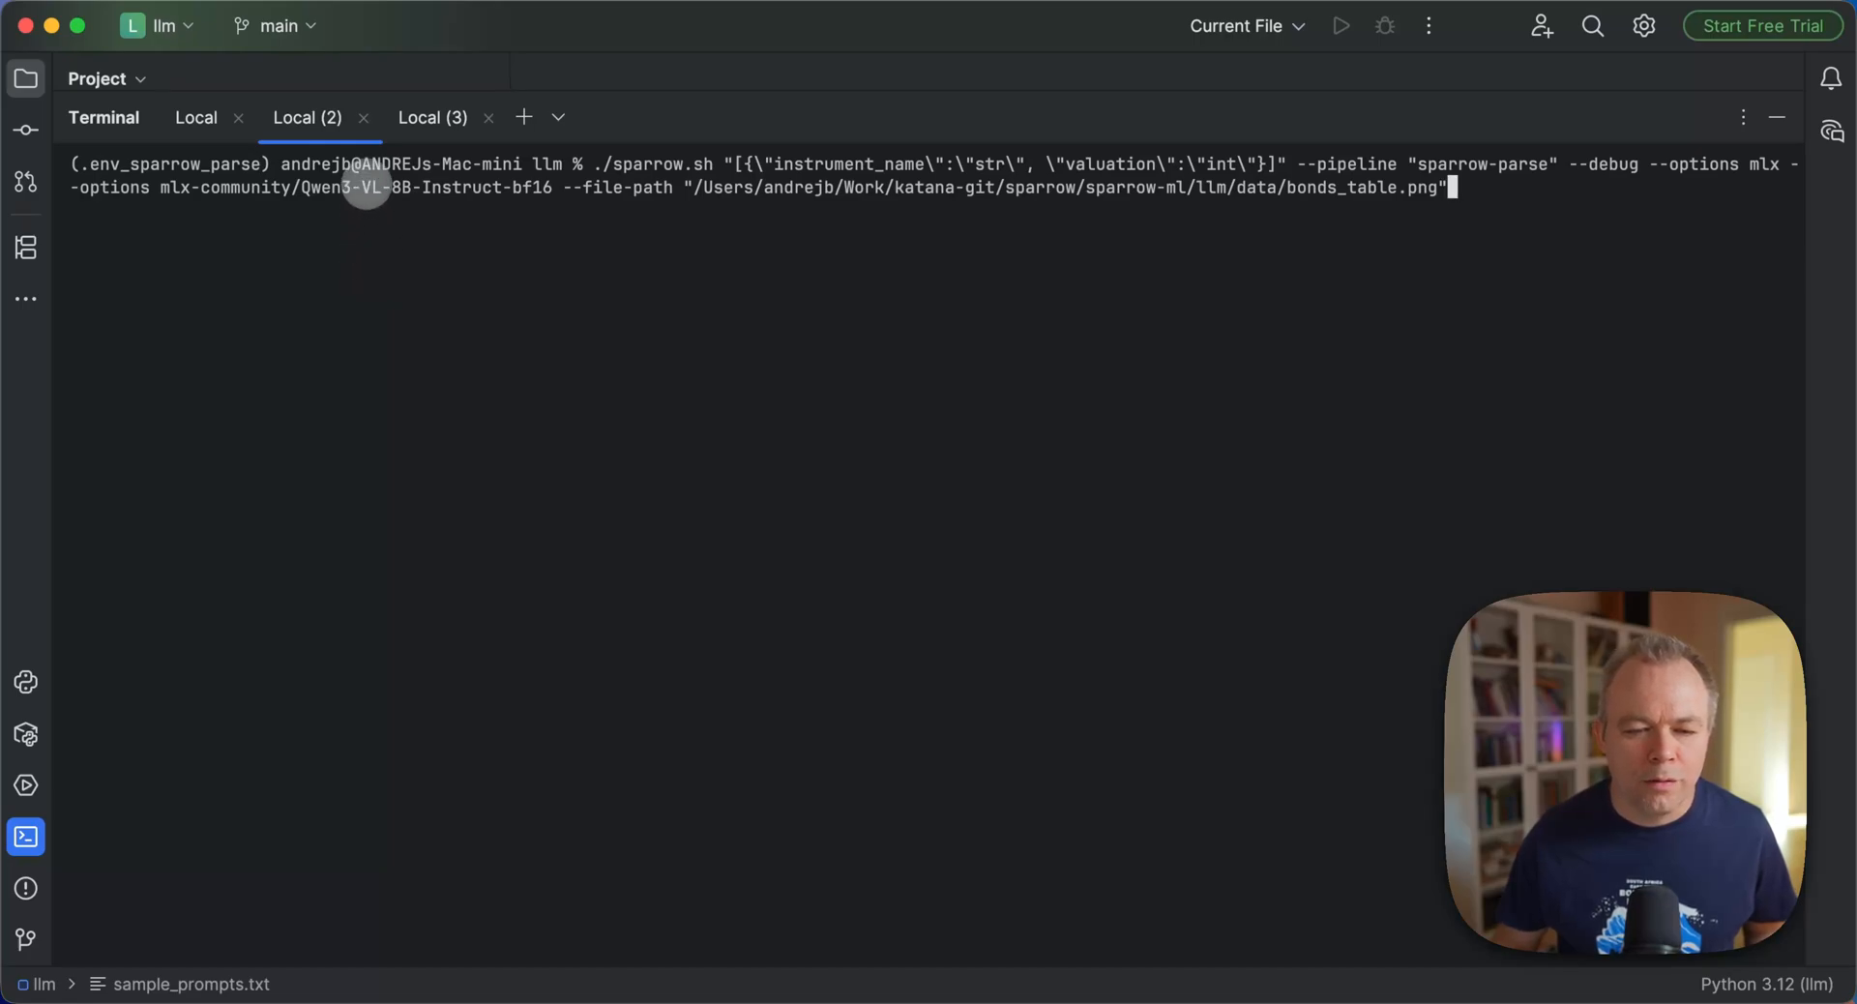
{"action": "mouse_move", "coordinate": [408, 184]}
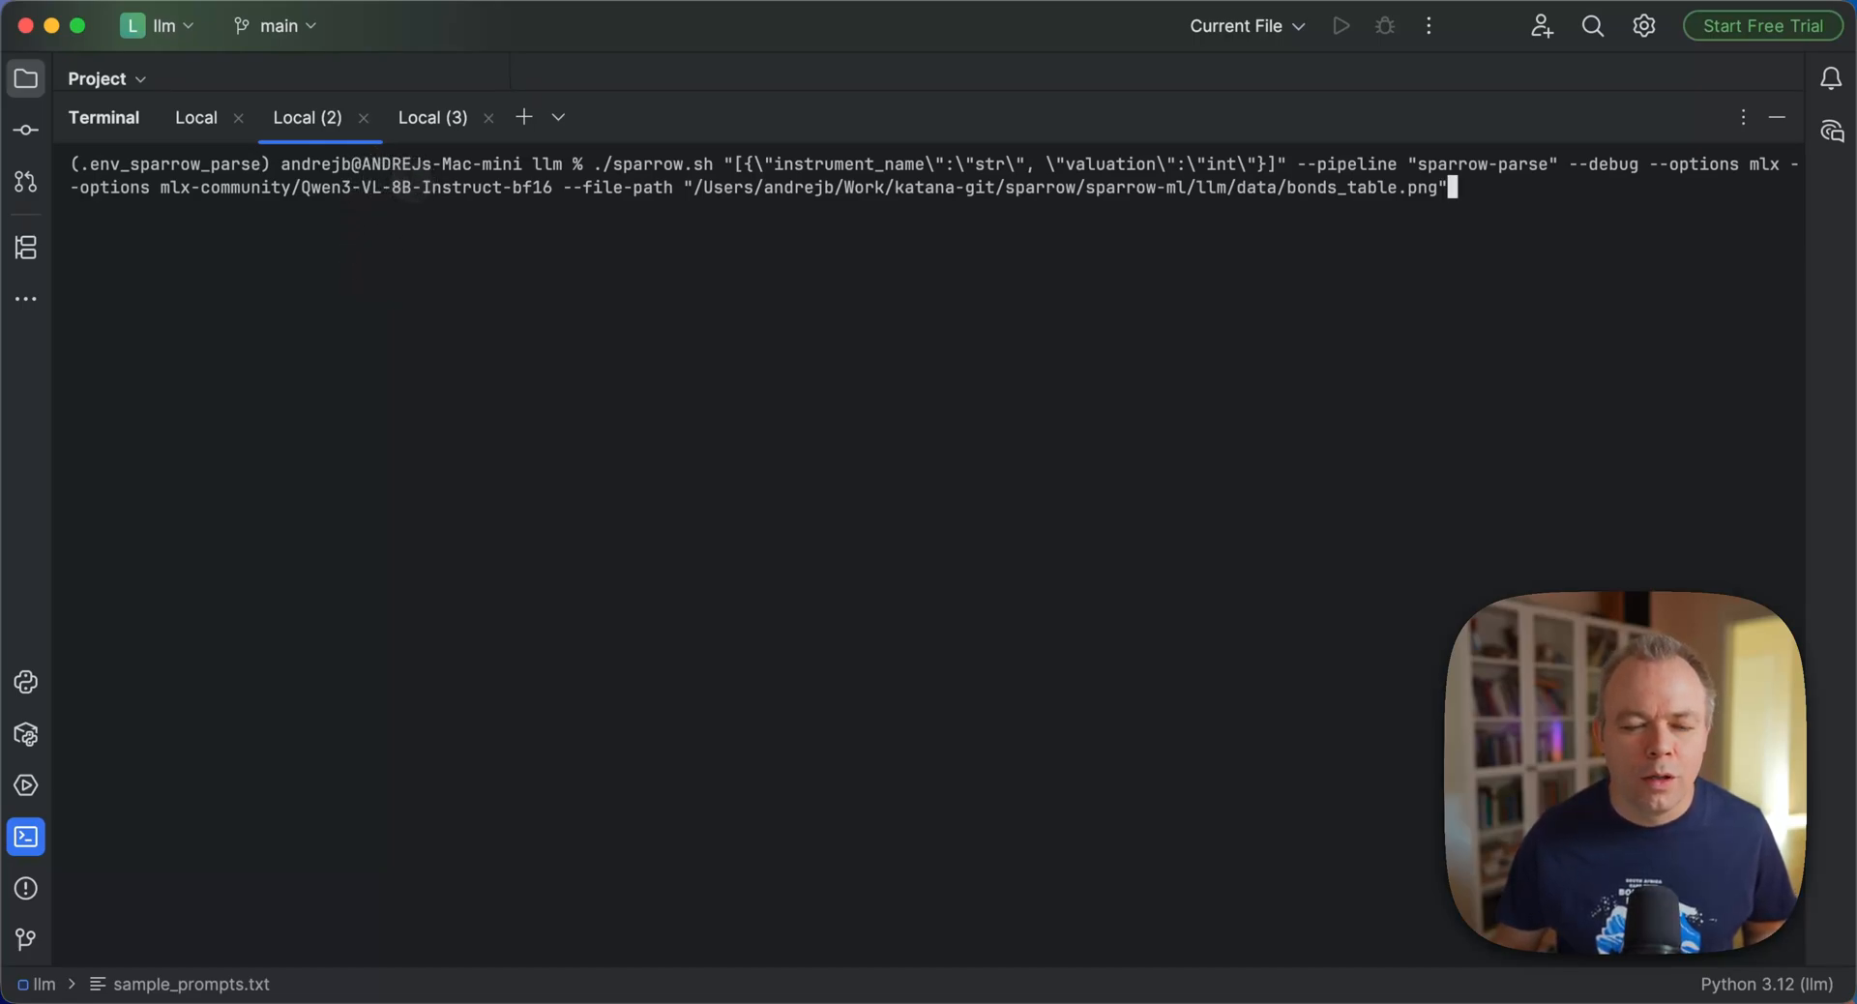
{"action": "mouse_move", "coordinate": [394, 197]}
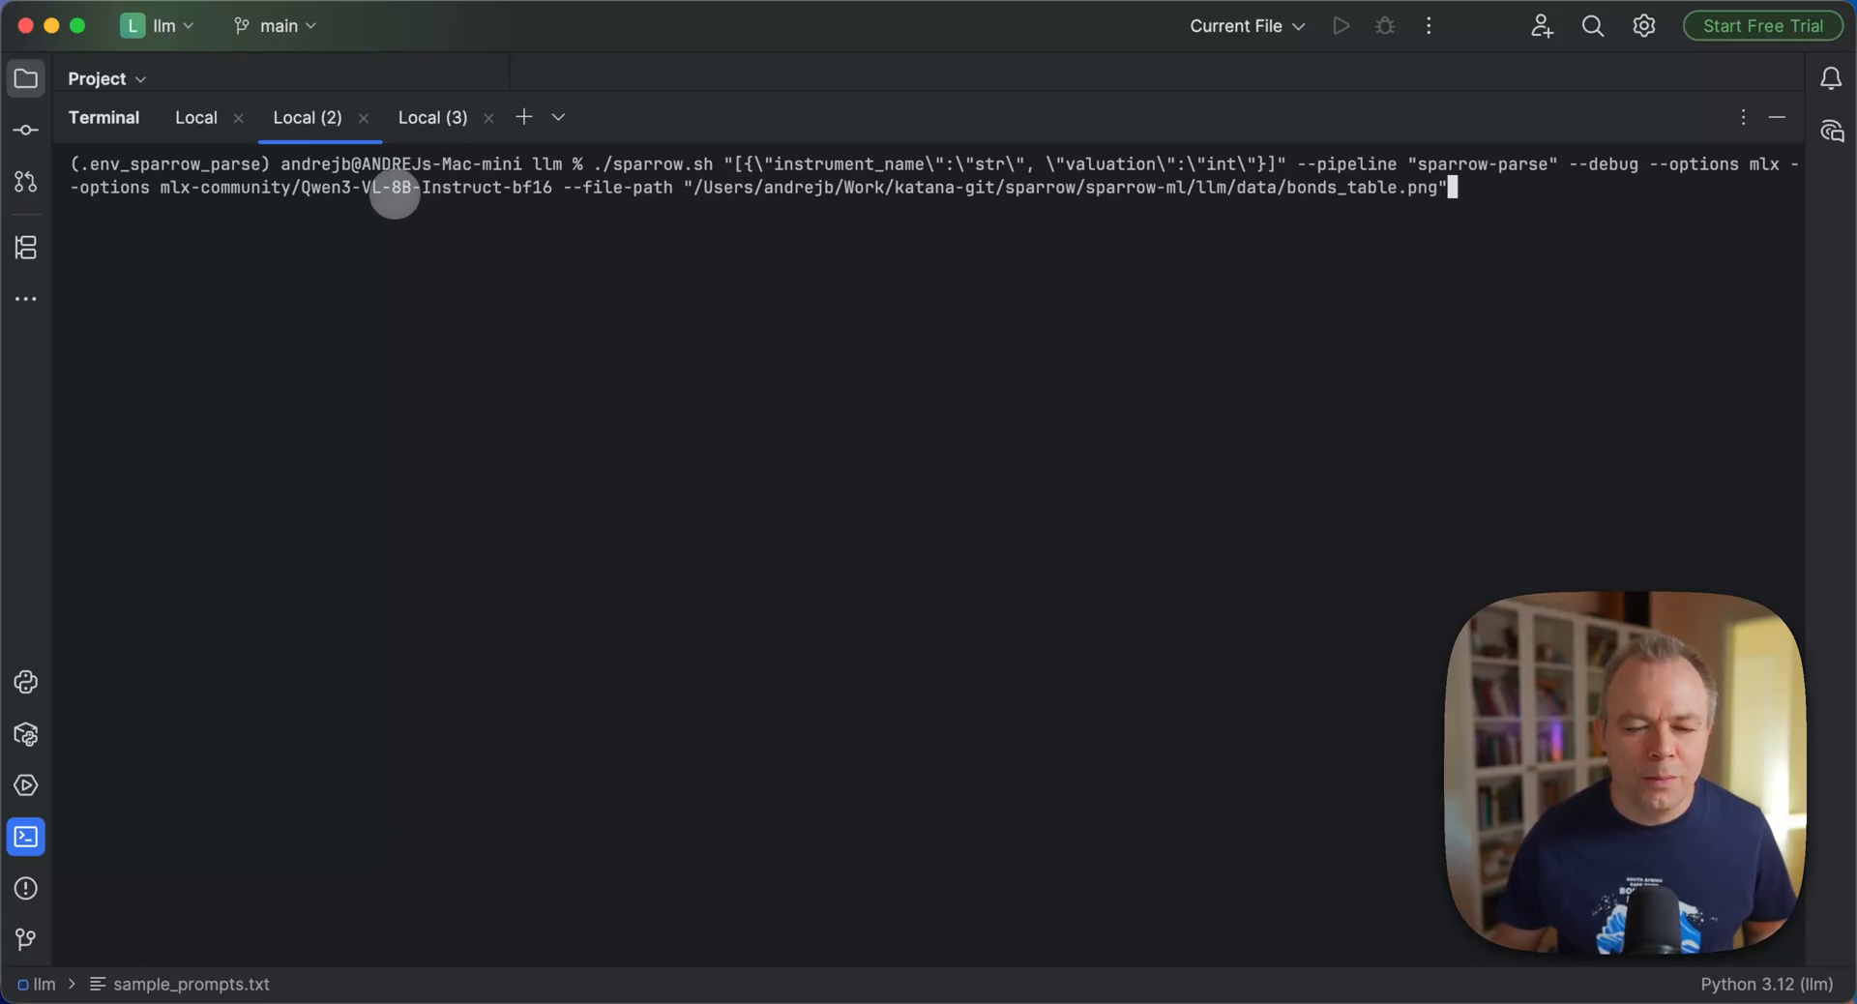
{"action": "mouse_move", "coordinate": [462, 190]}
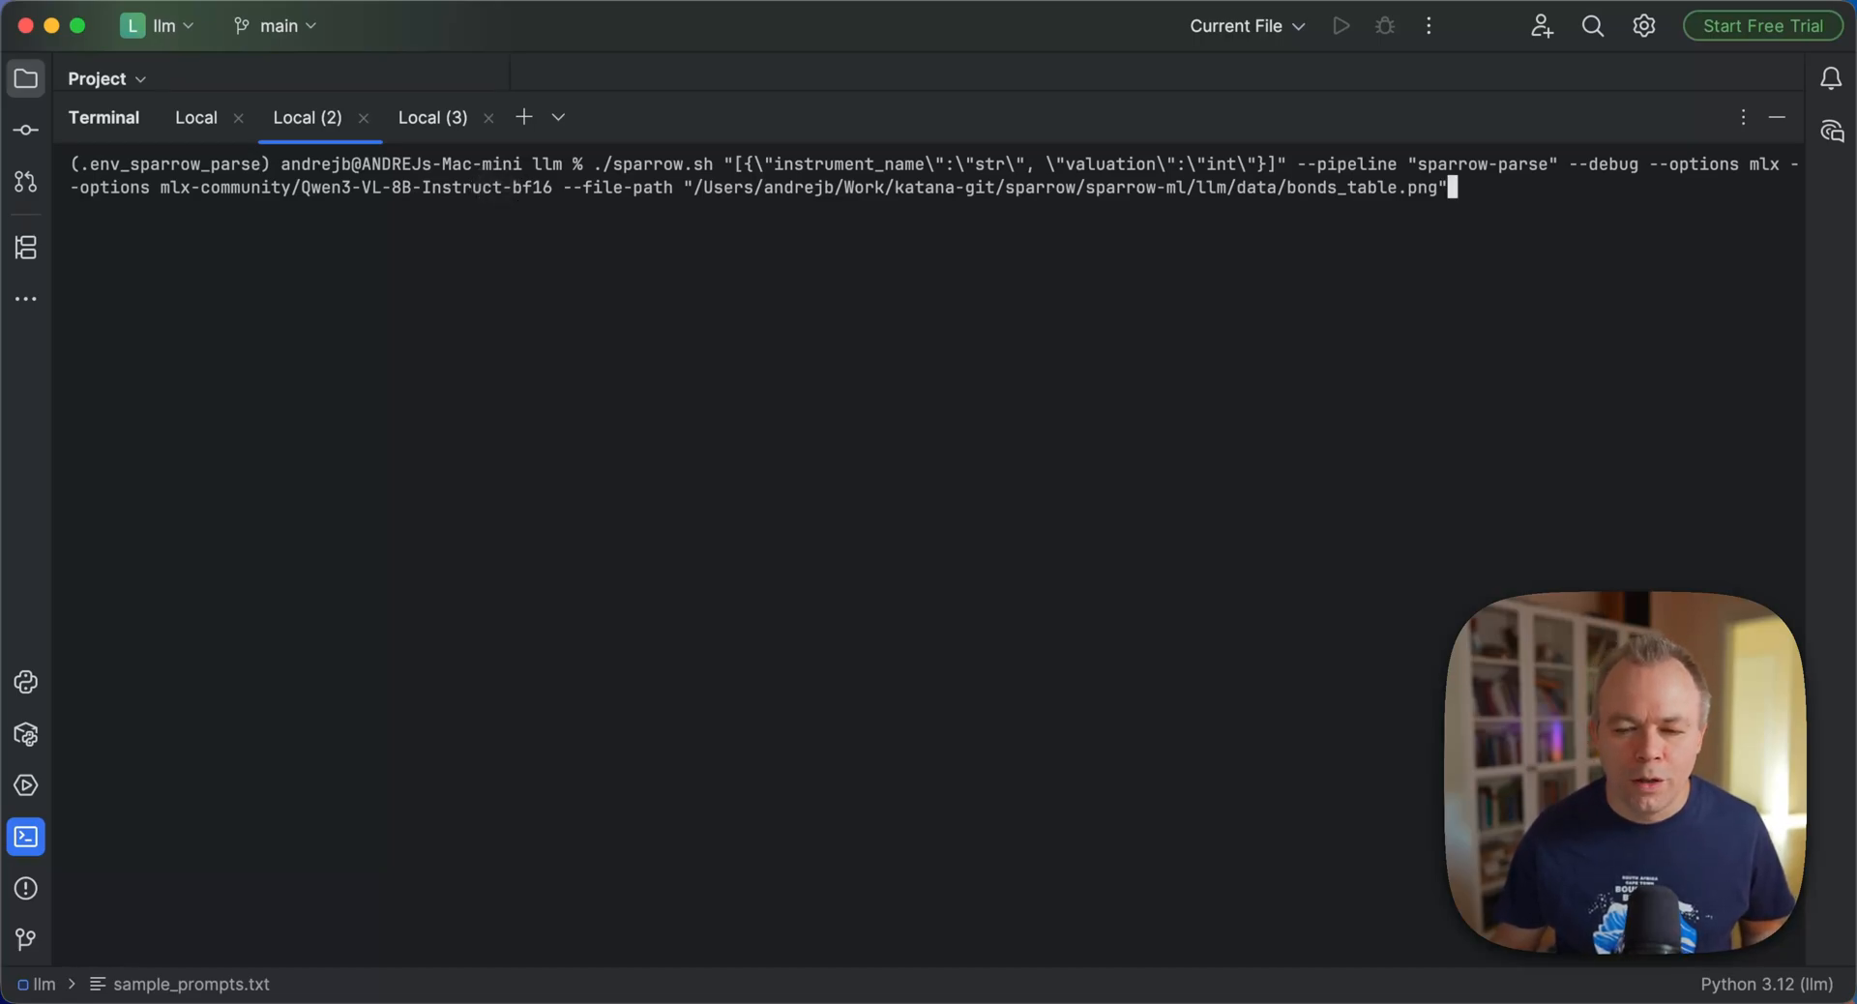
{"action": "key", "text": "Return"}
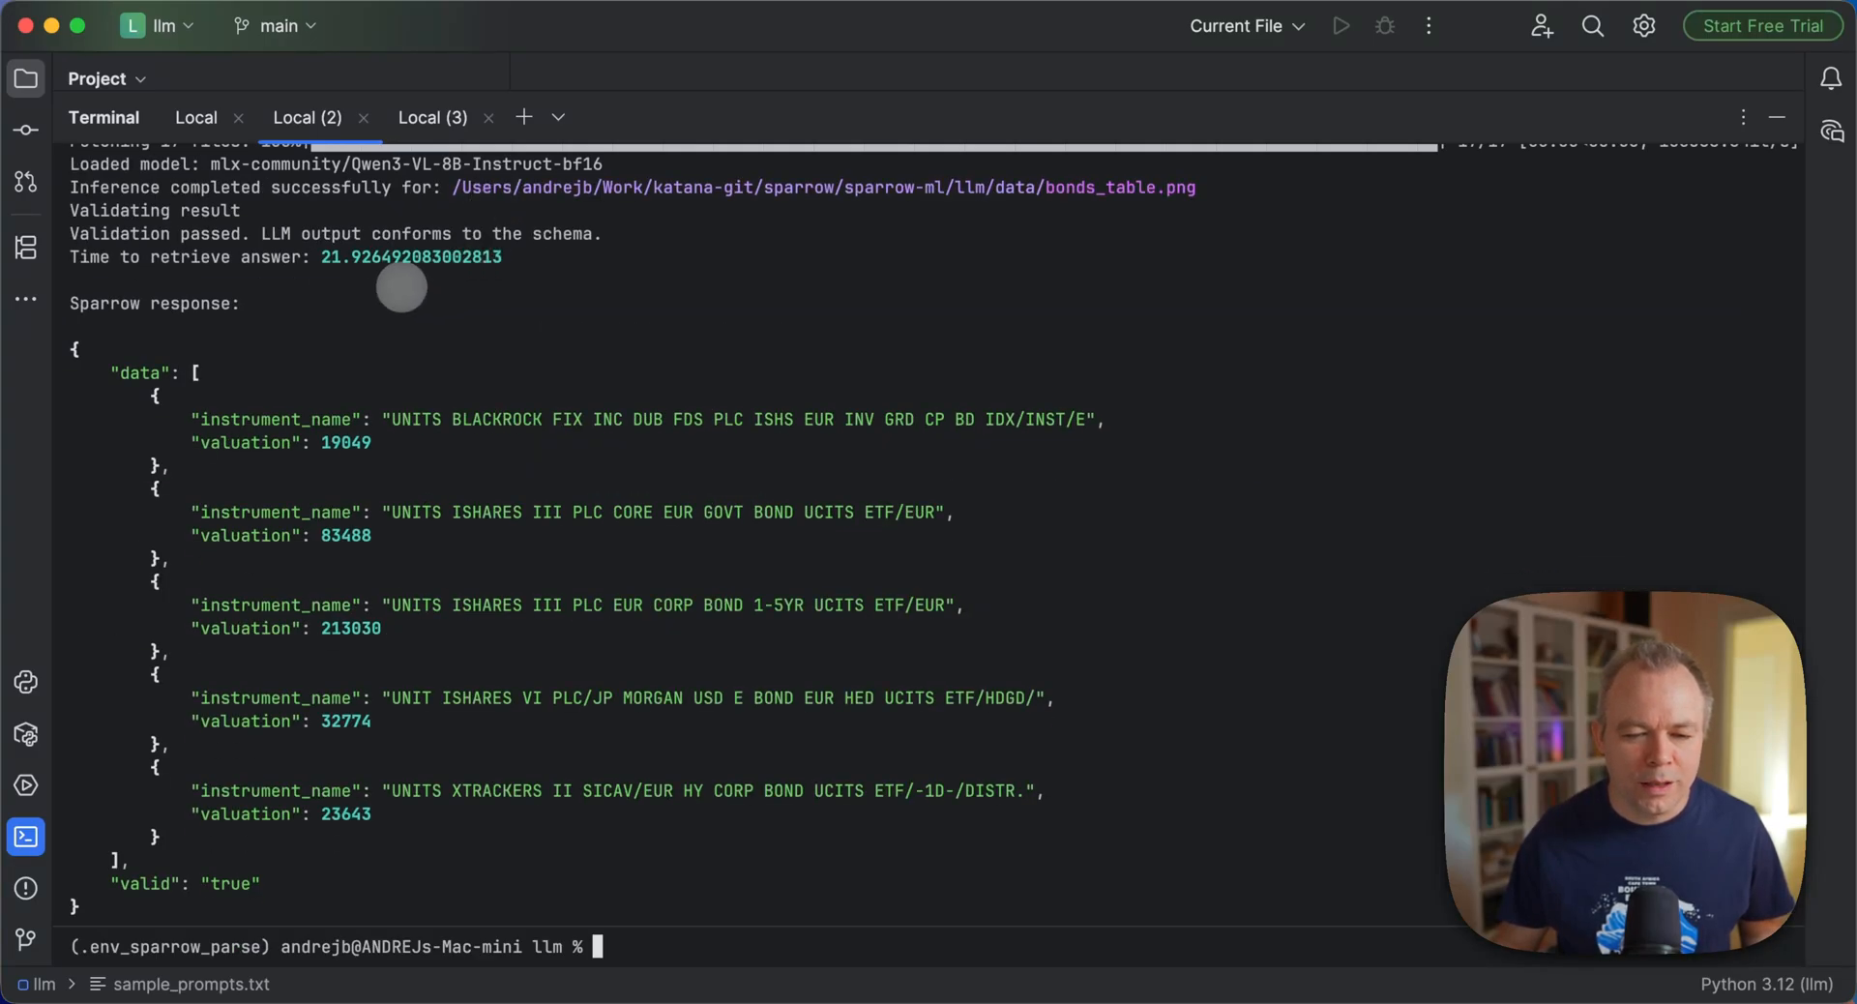
{"action": "mouse_move", "coordinate": [385, 252]}
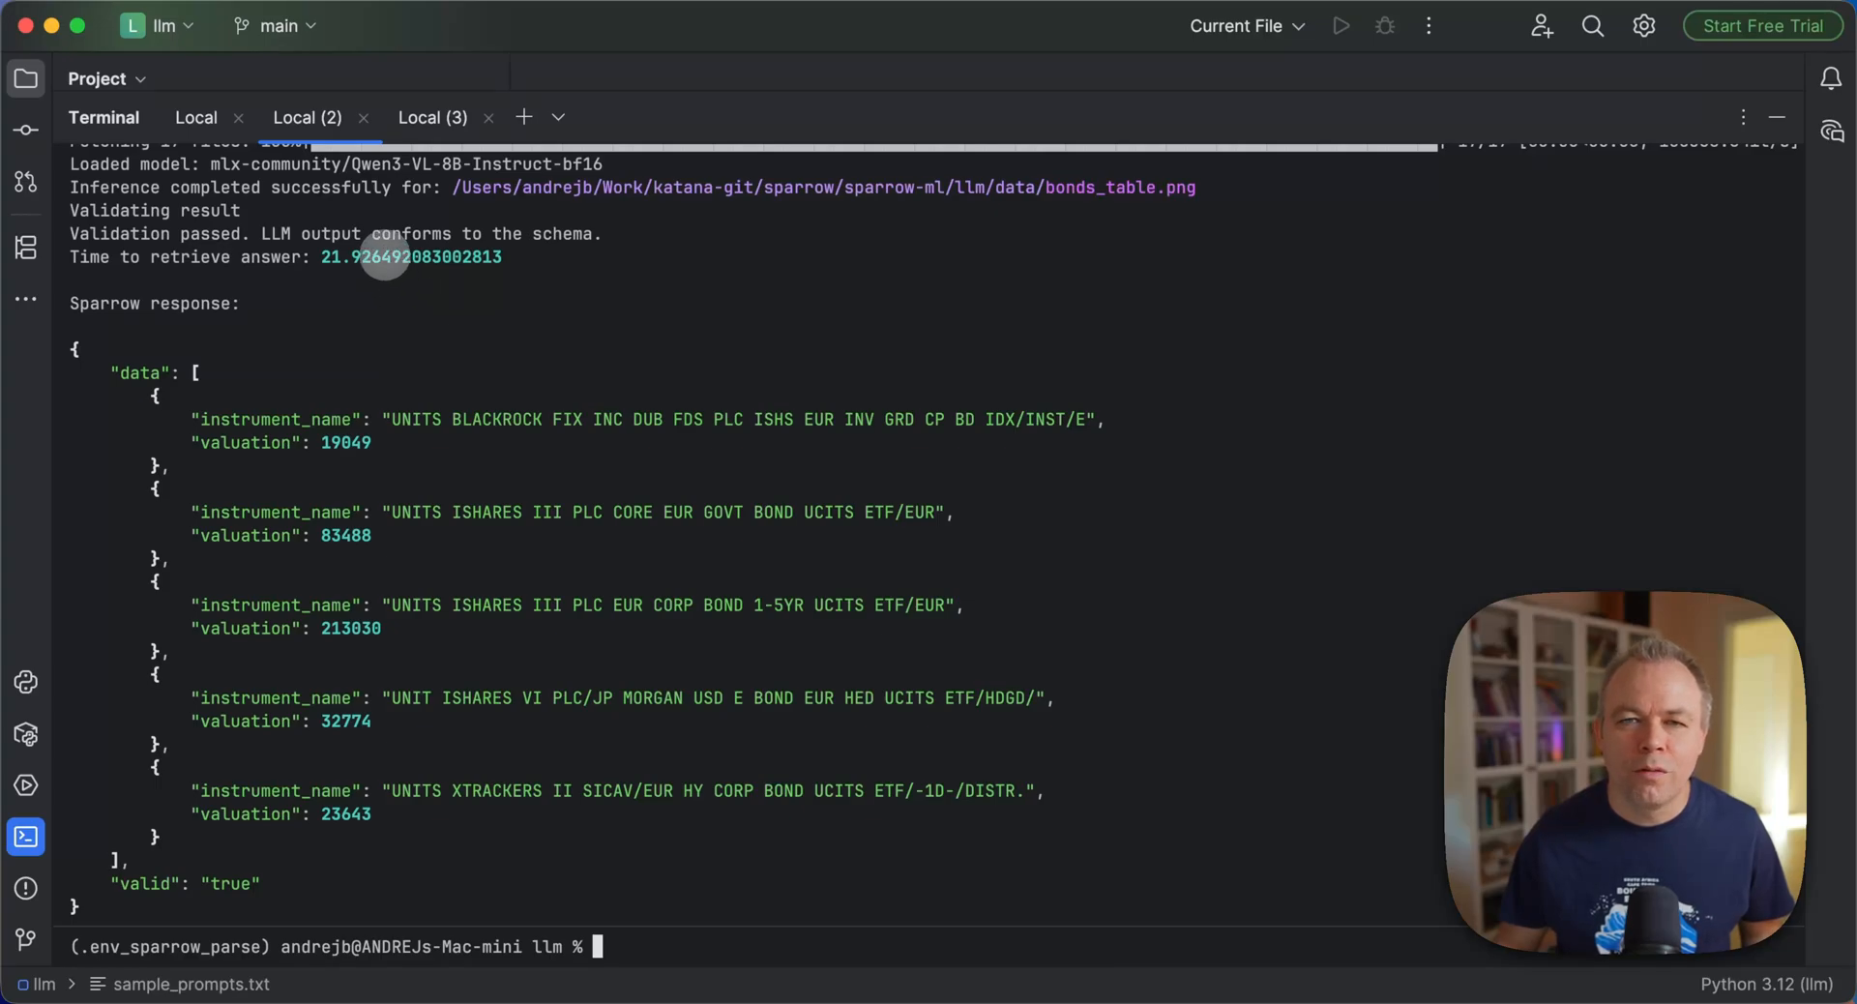
{"action": "mouse_move", "coordinate": [394, 260]}
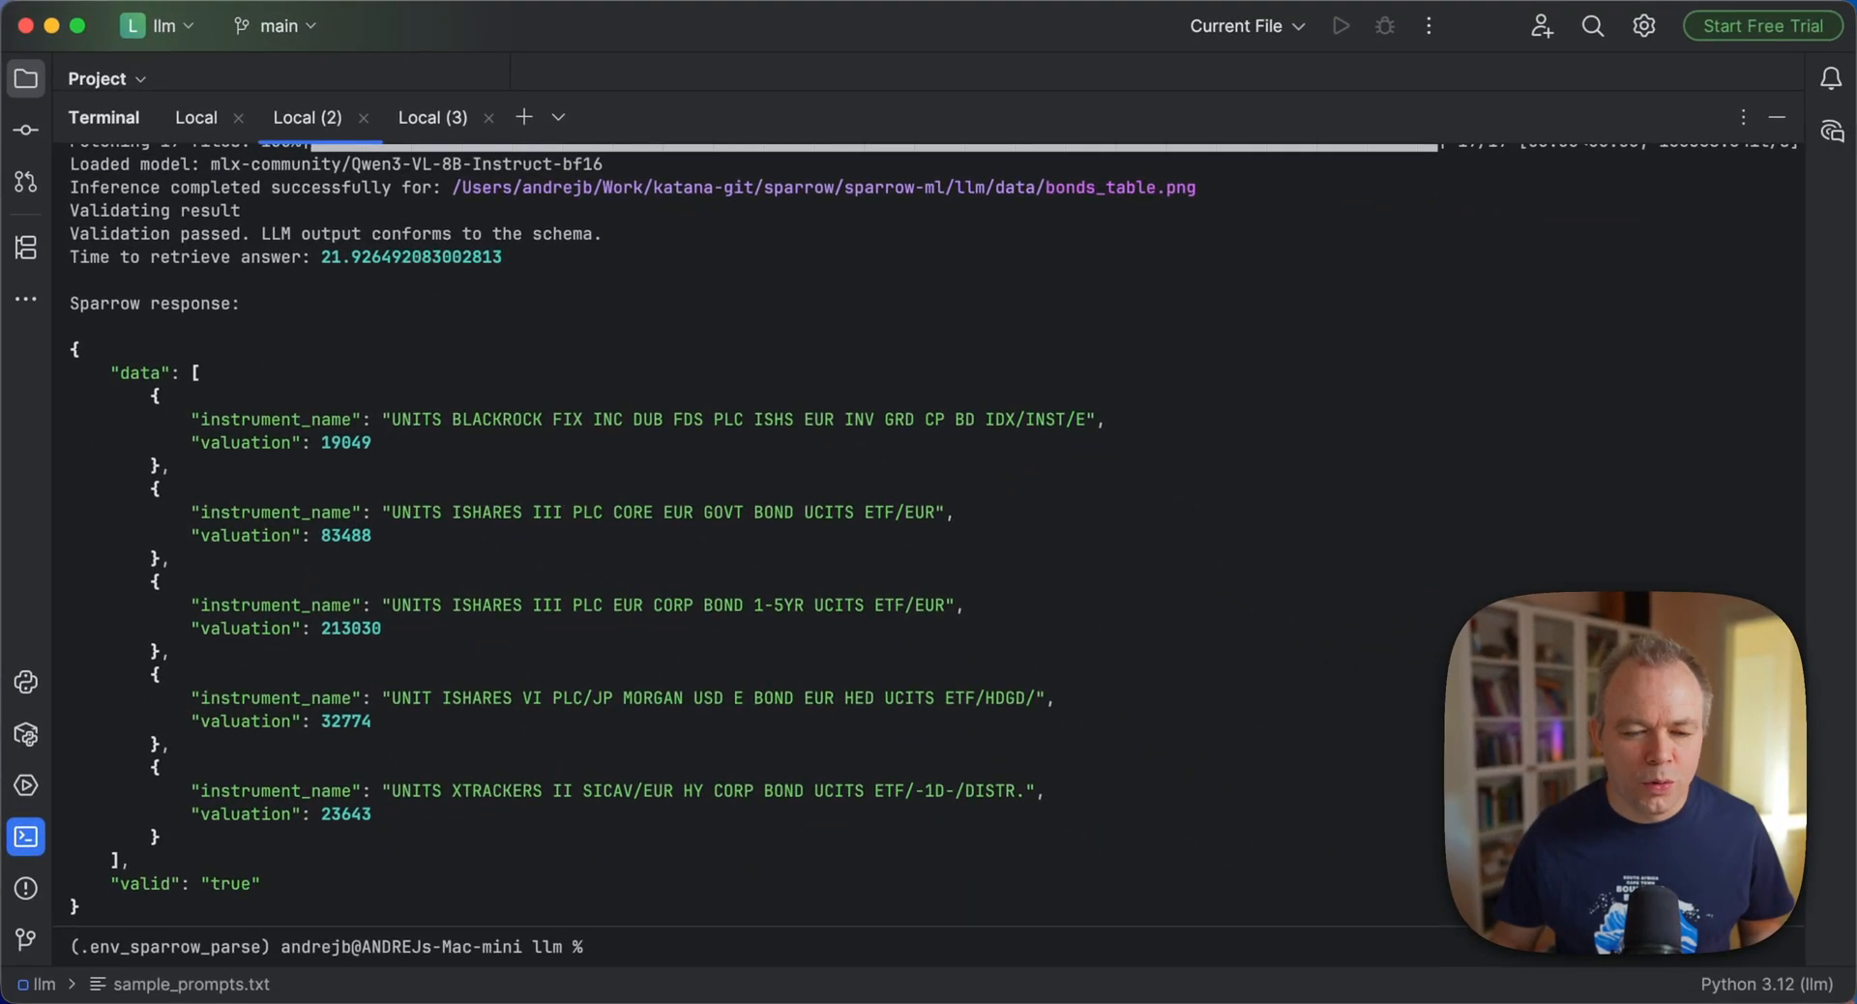
{"action": "left_click", "coordinate": [432, 117]}
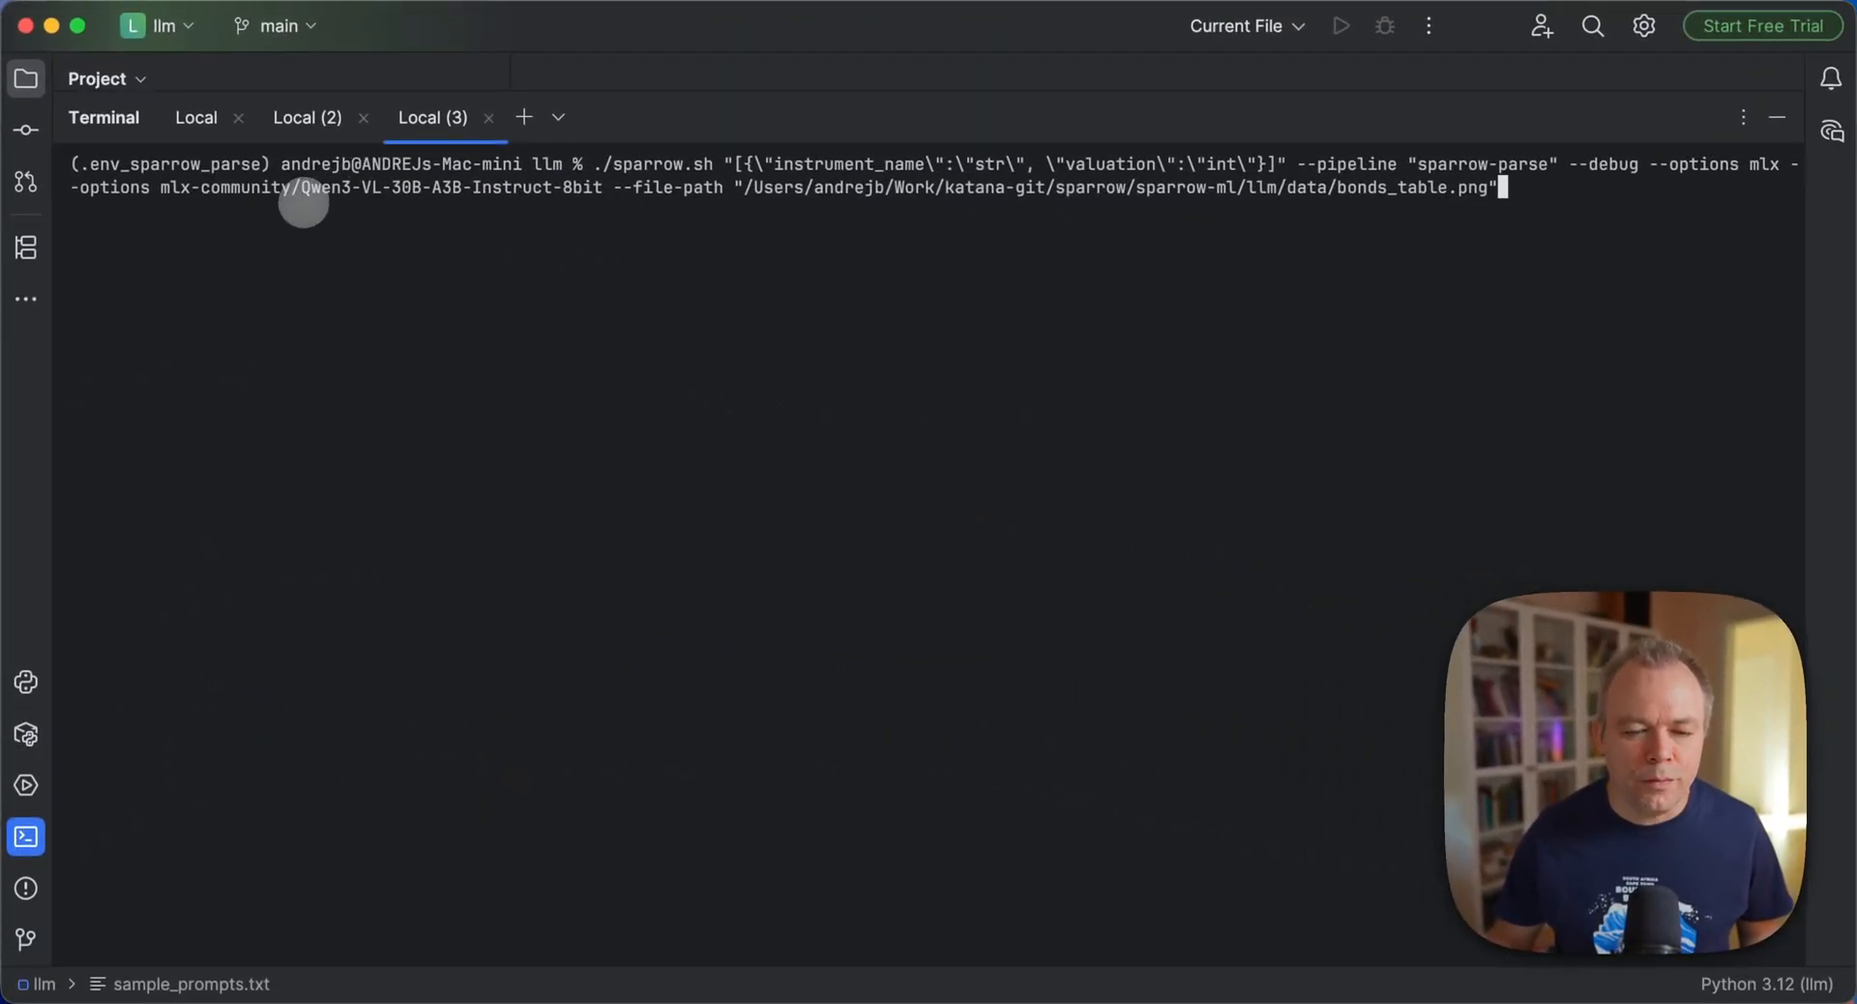
{"action": "mouse_move", "coordinate": [395, 194]}
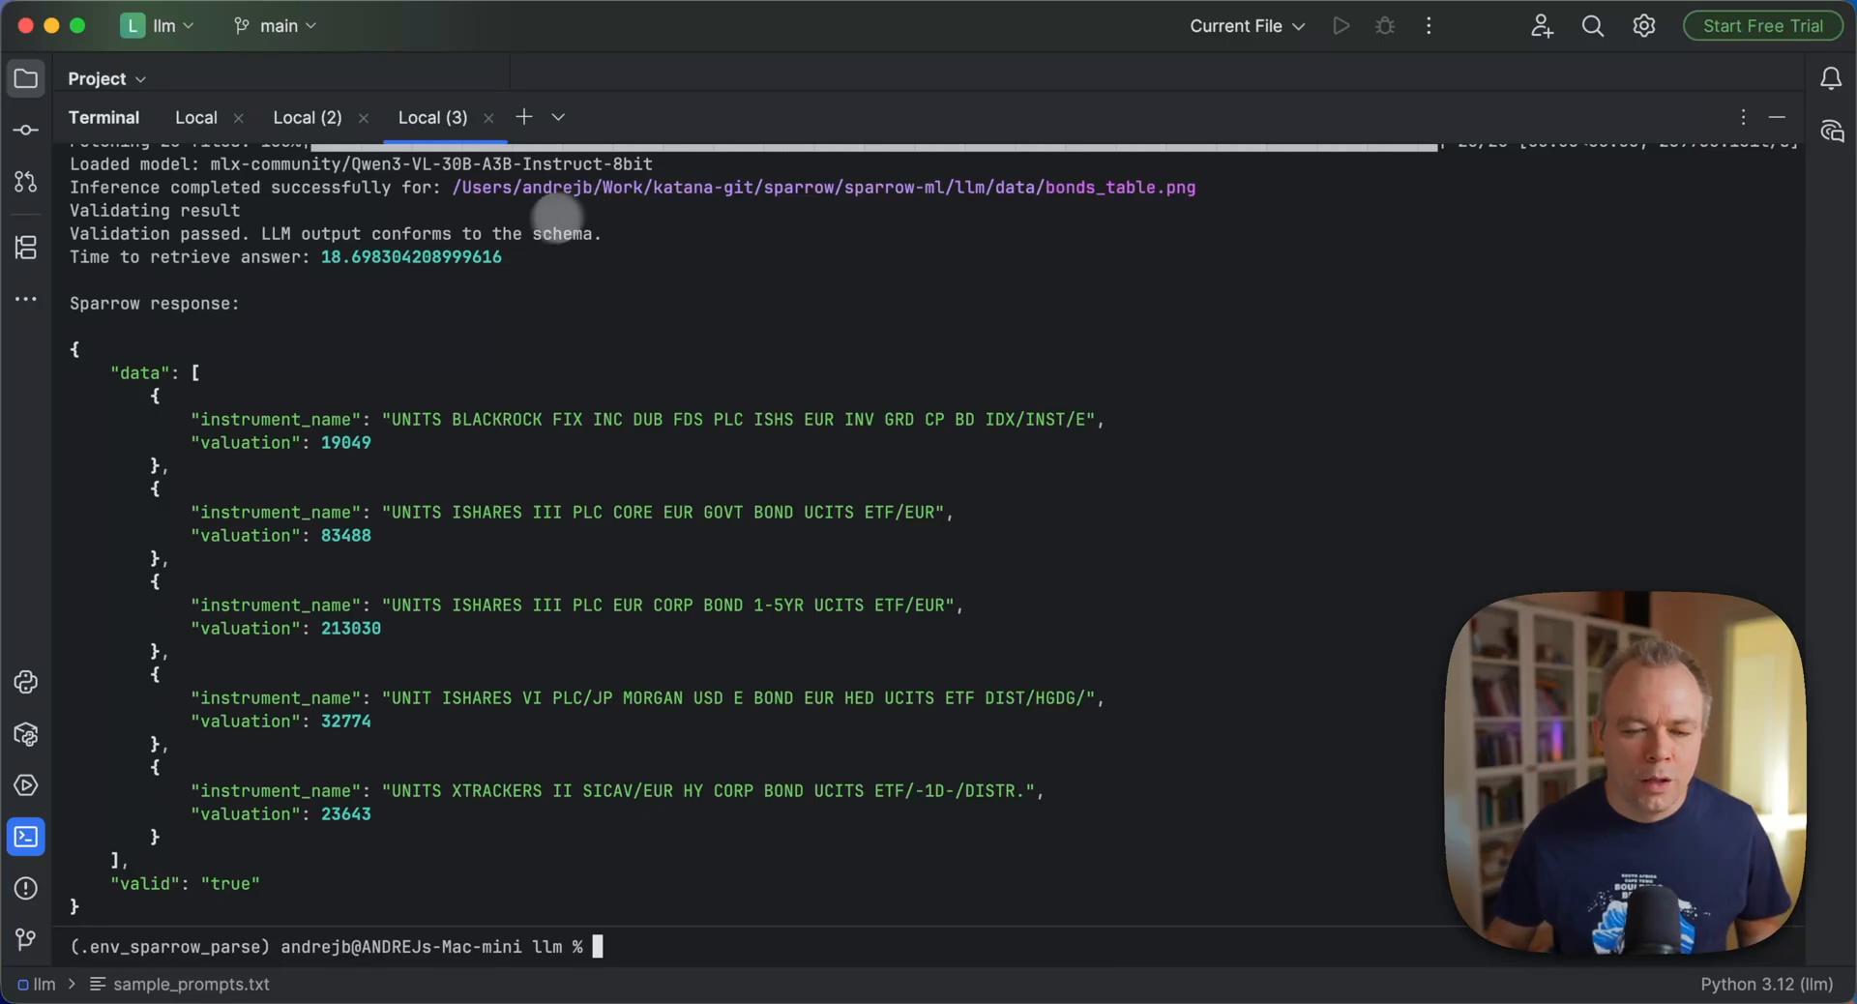
{"action": "mouse_move", "coordinate": [374, 284]}
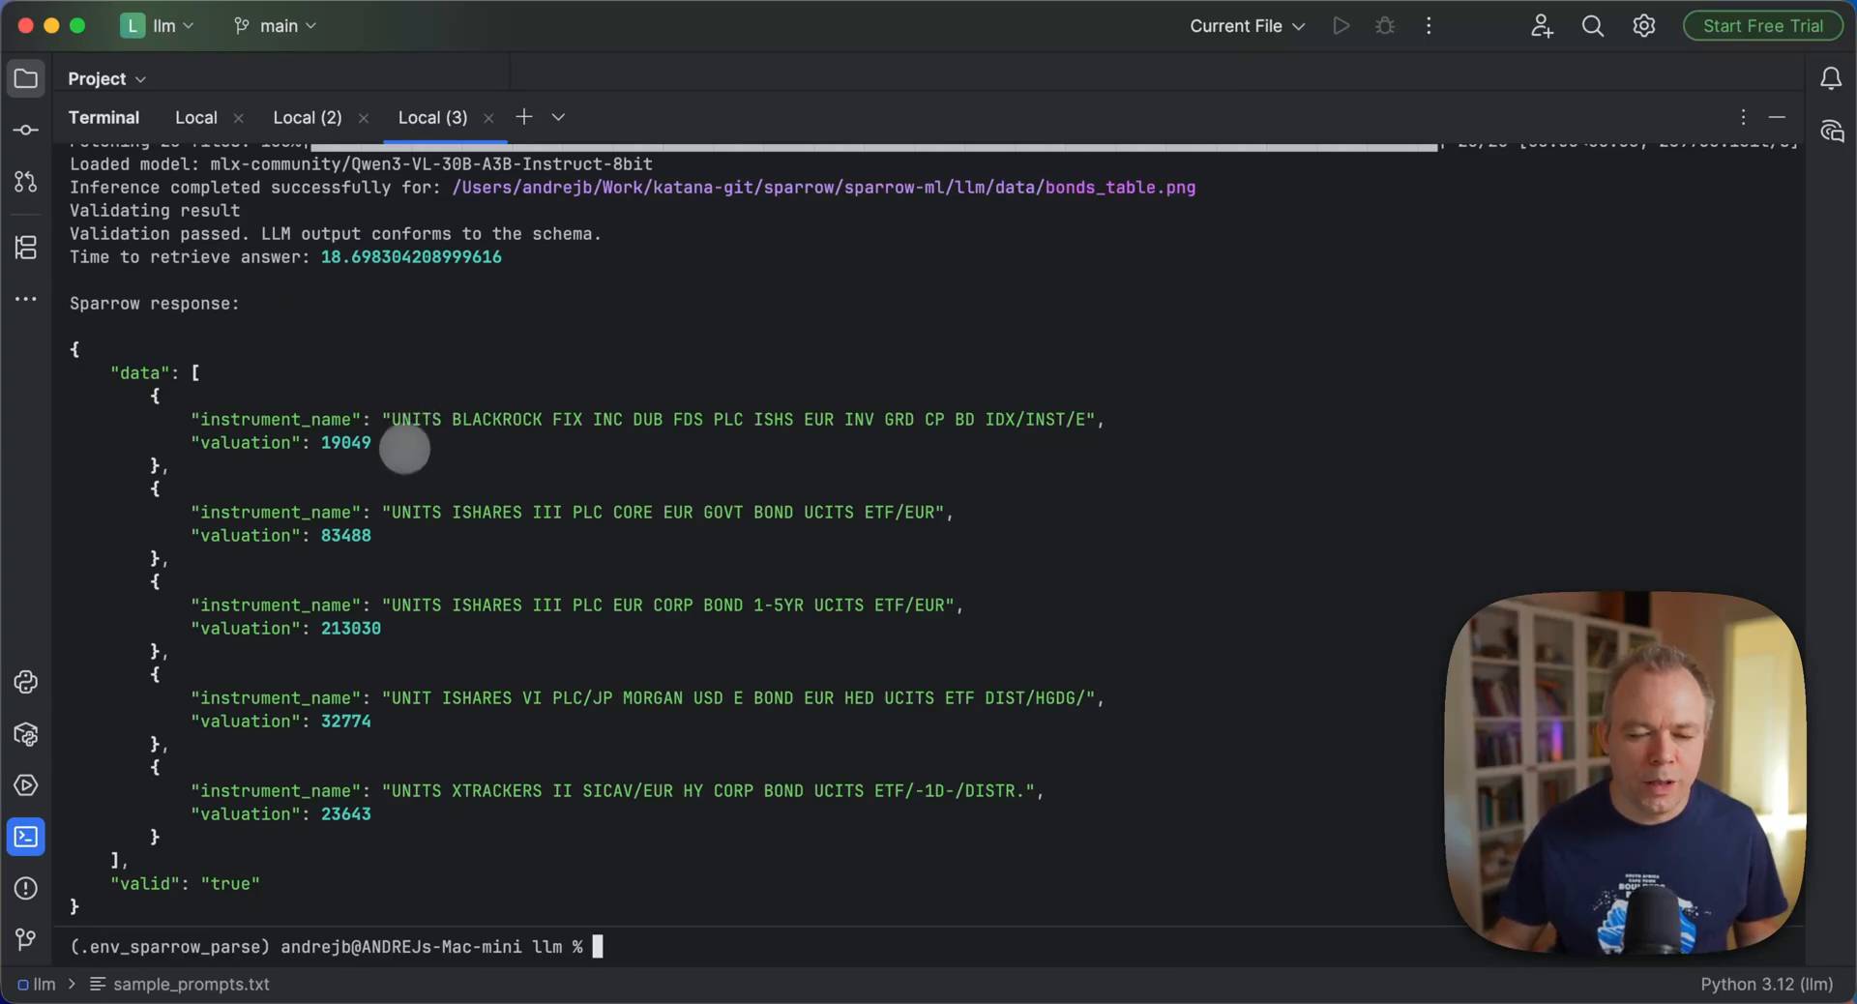
{"action": "mouse_move", "coordinate": [468, 280]}
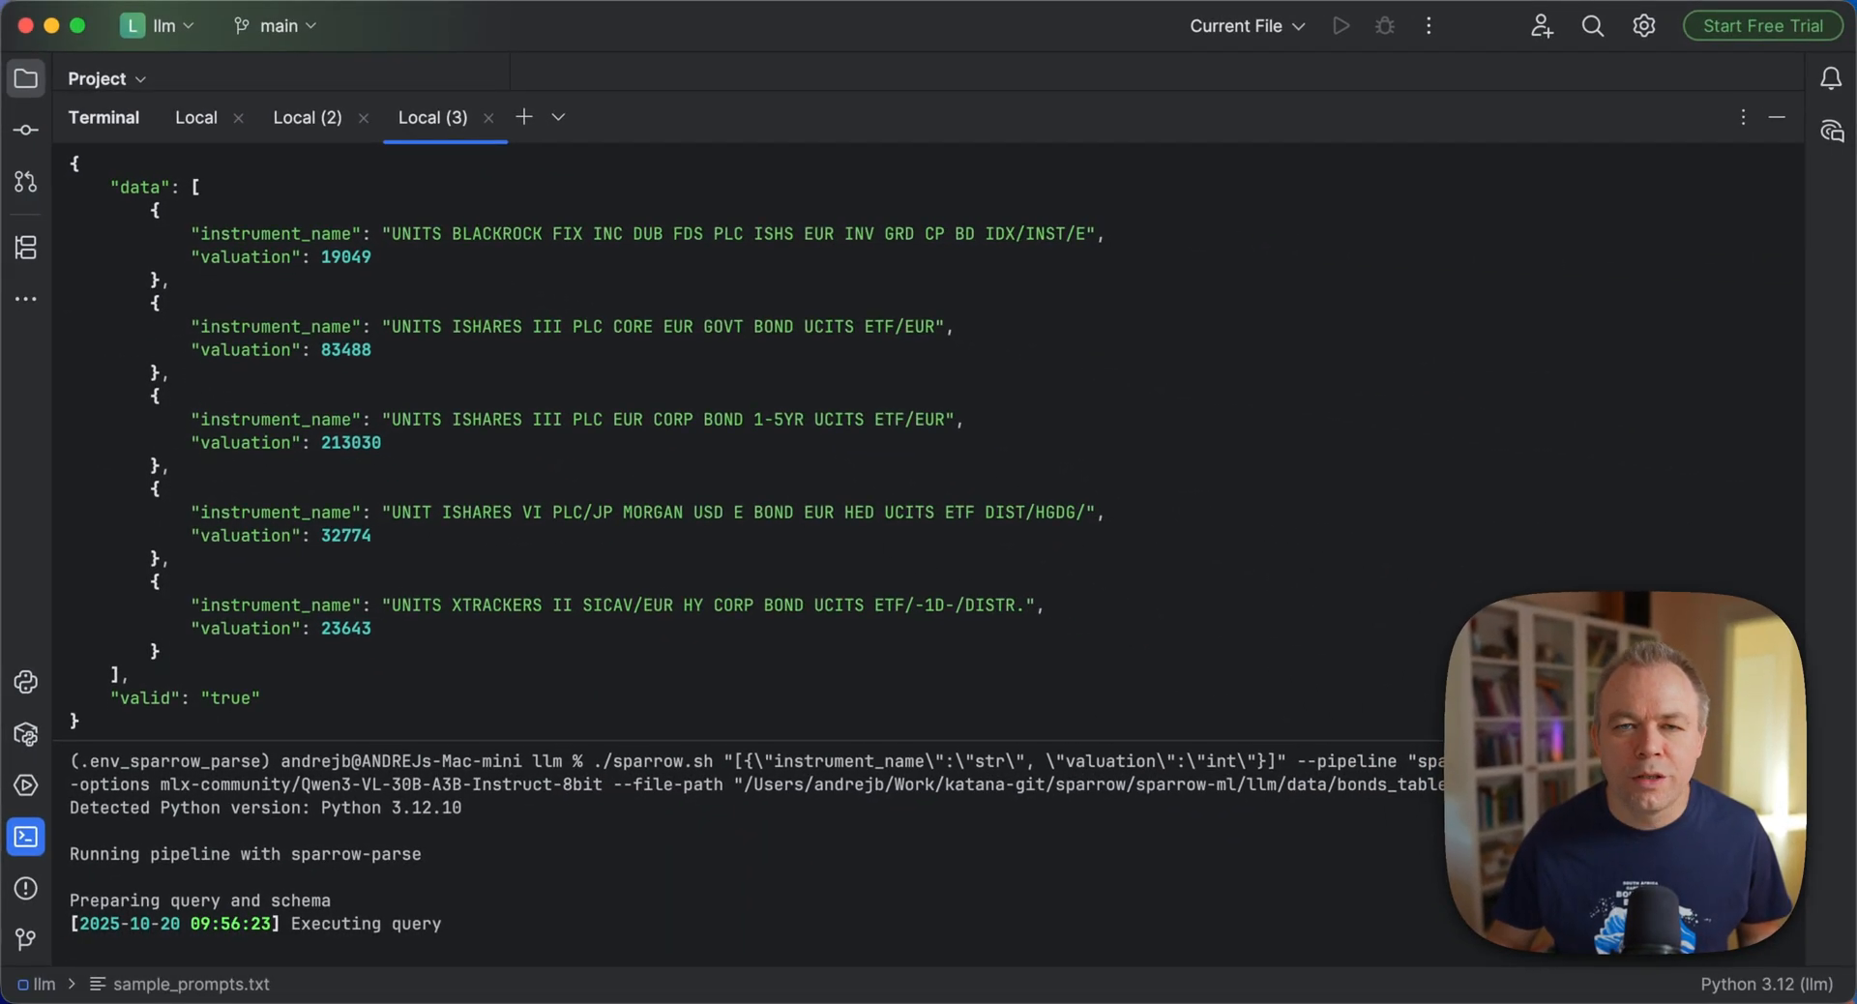
{"action": "scroll", "scroll_direction": "down", "scroll_amount": 3}
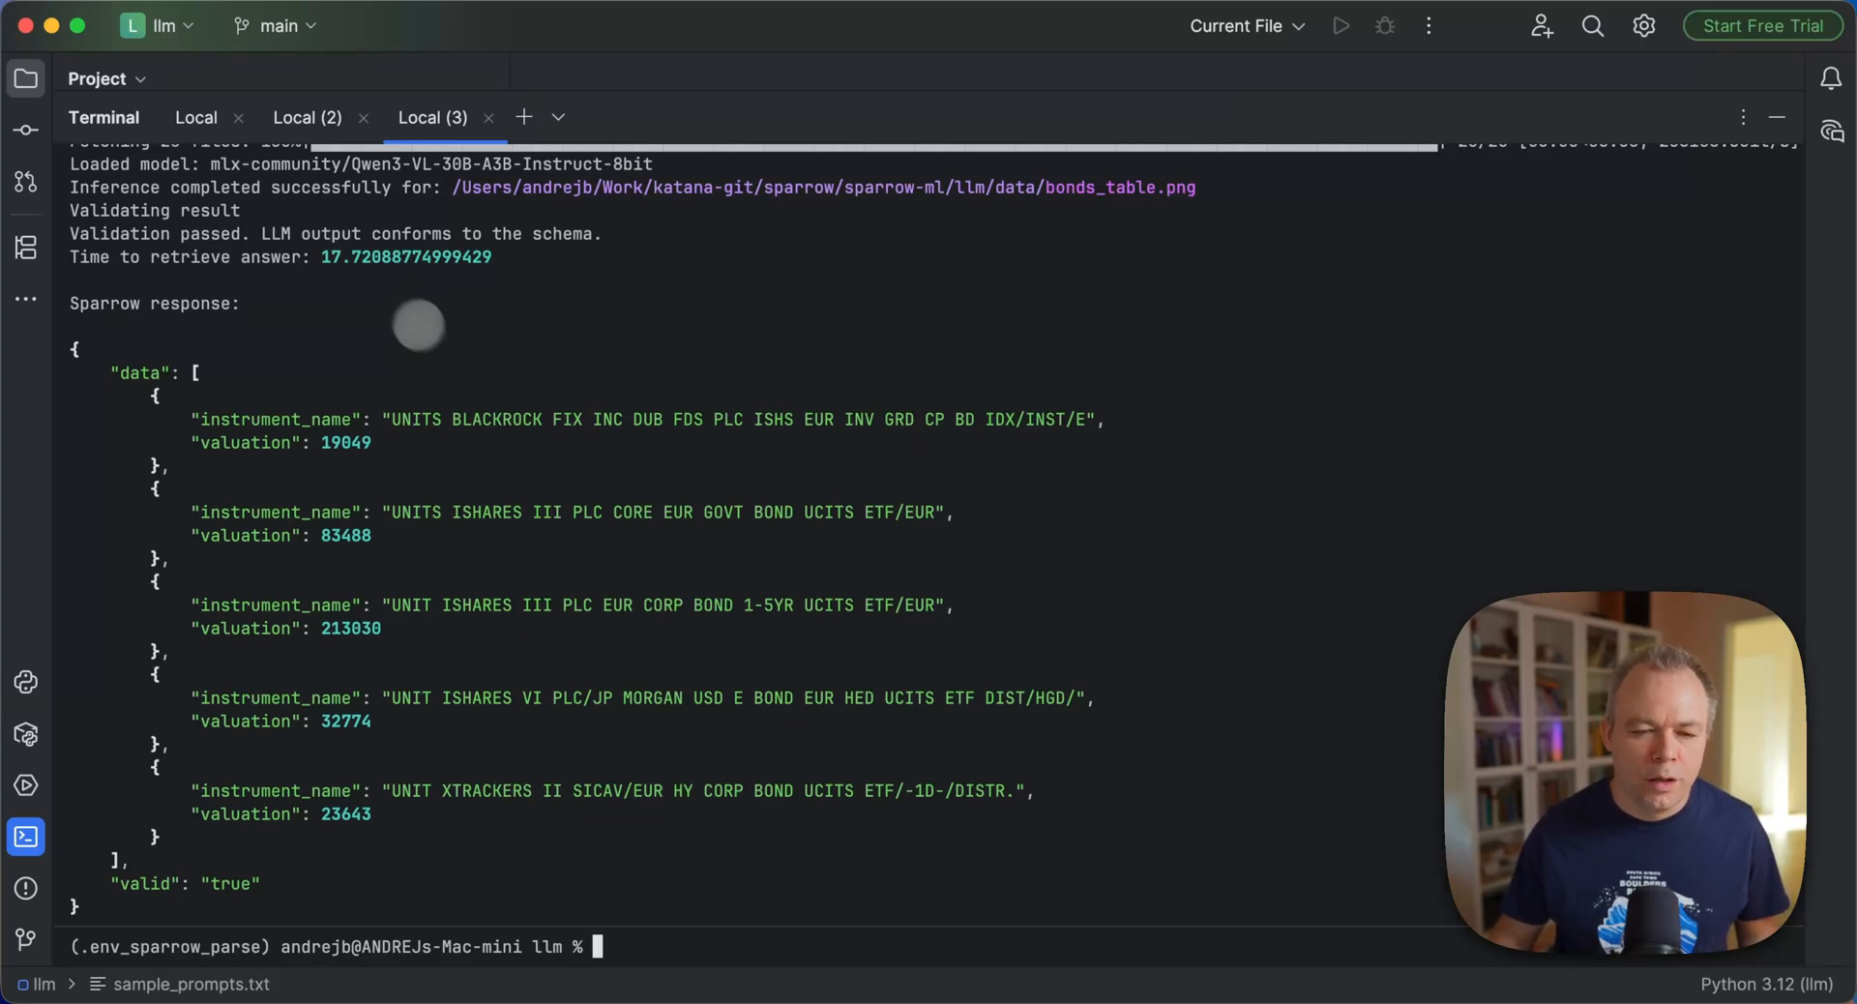
{"action": "mouse_move", "coordinate": [336, 253]}
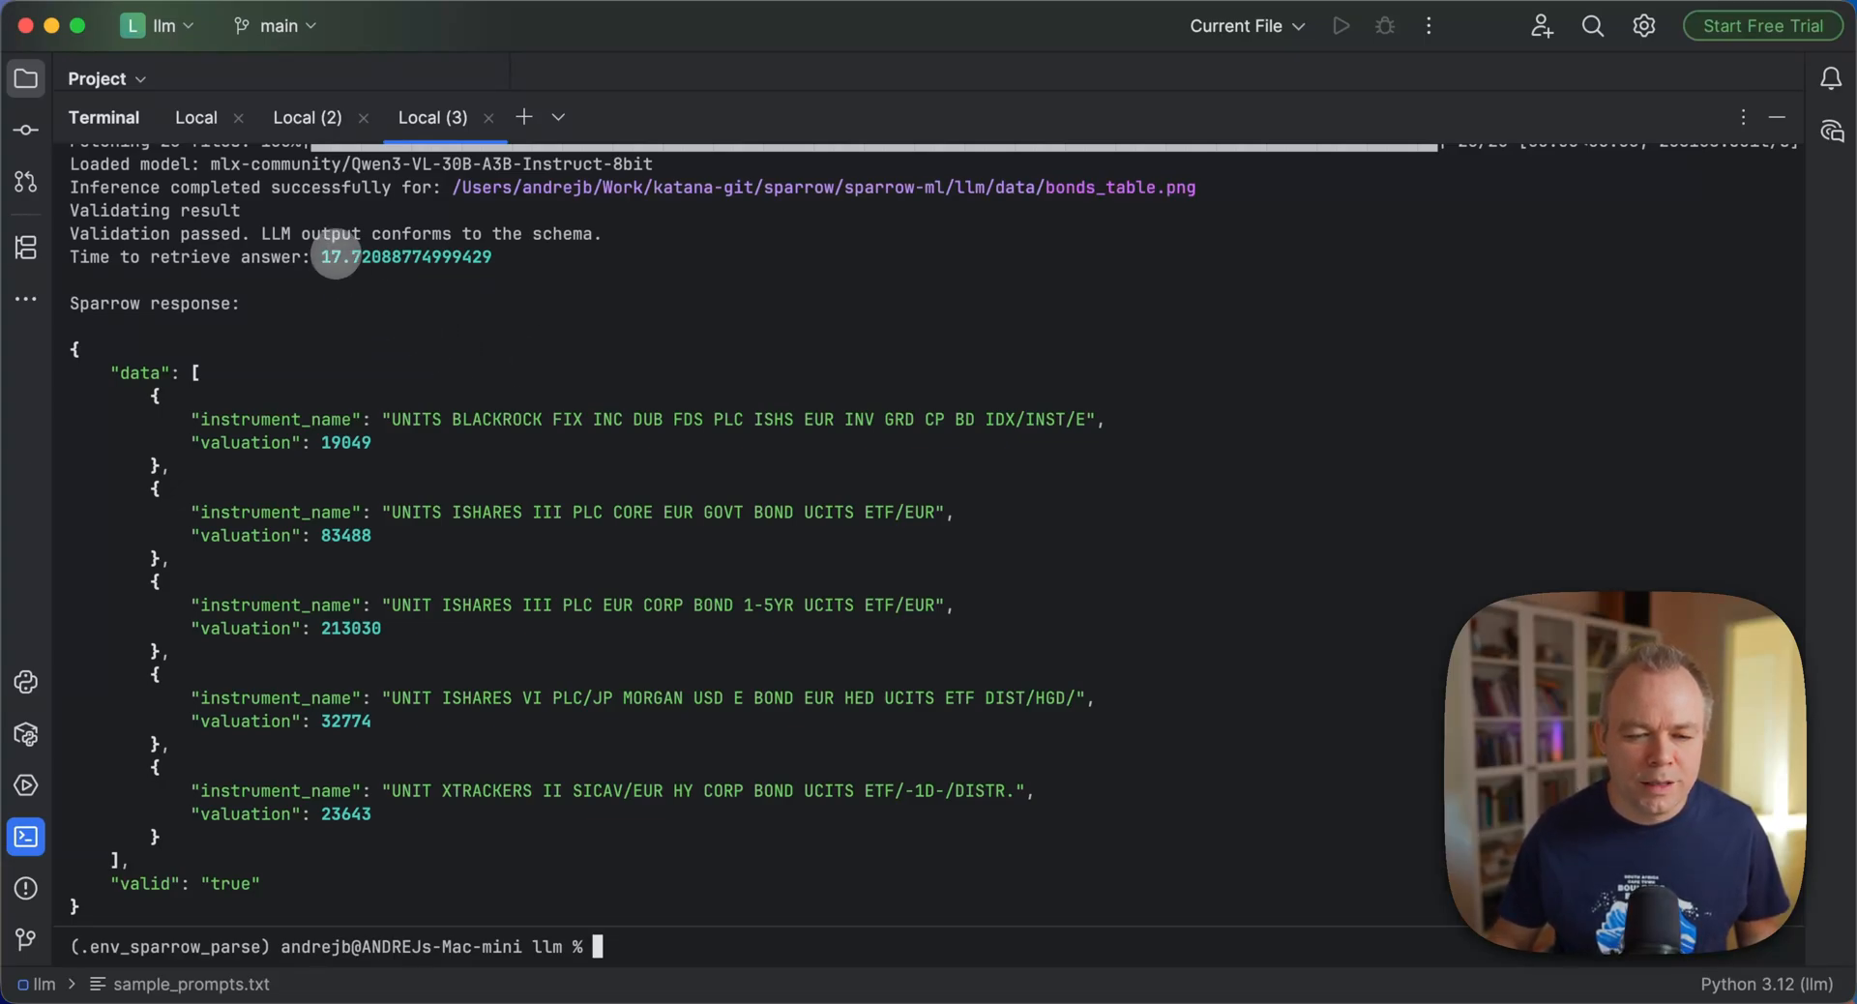
{"action": "mouse_move", "coordinate": [336, 252]}
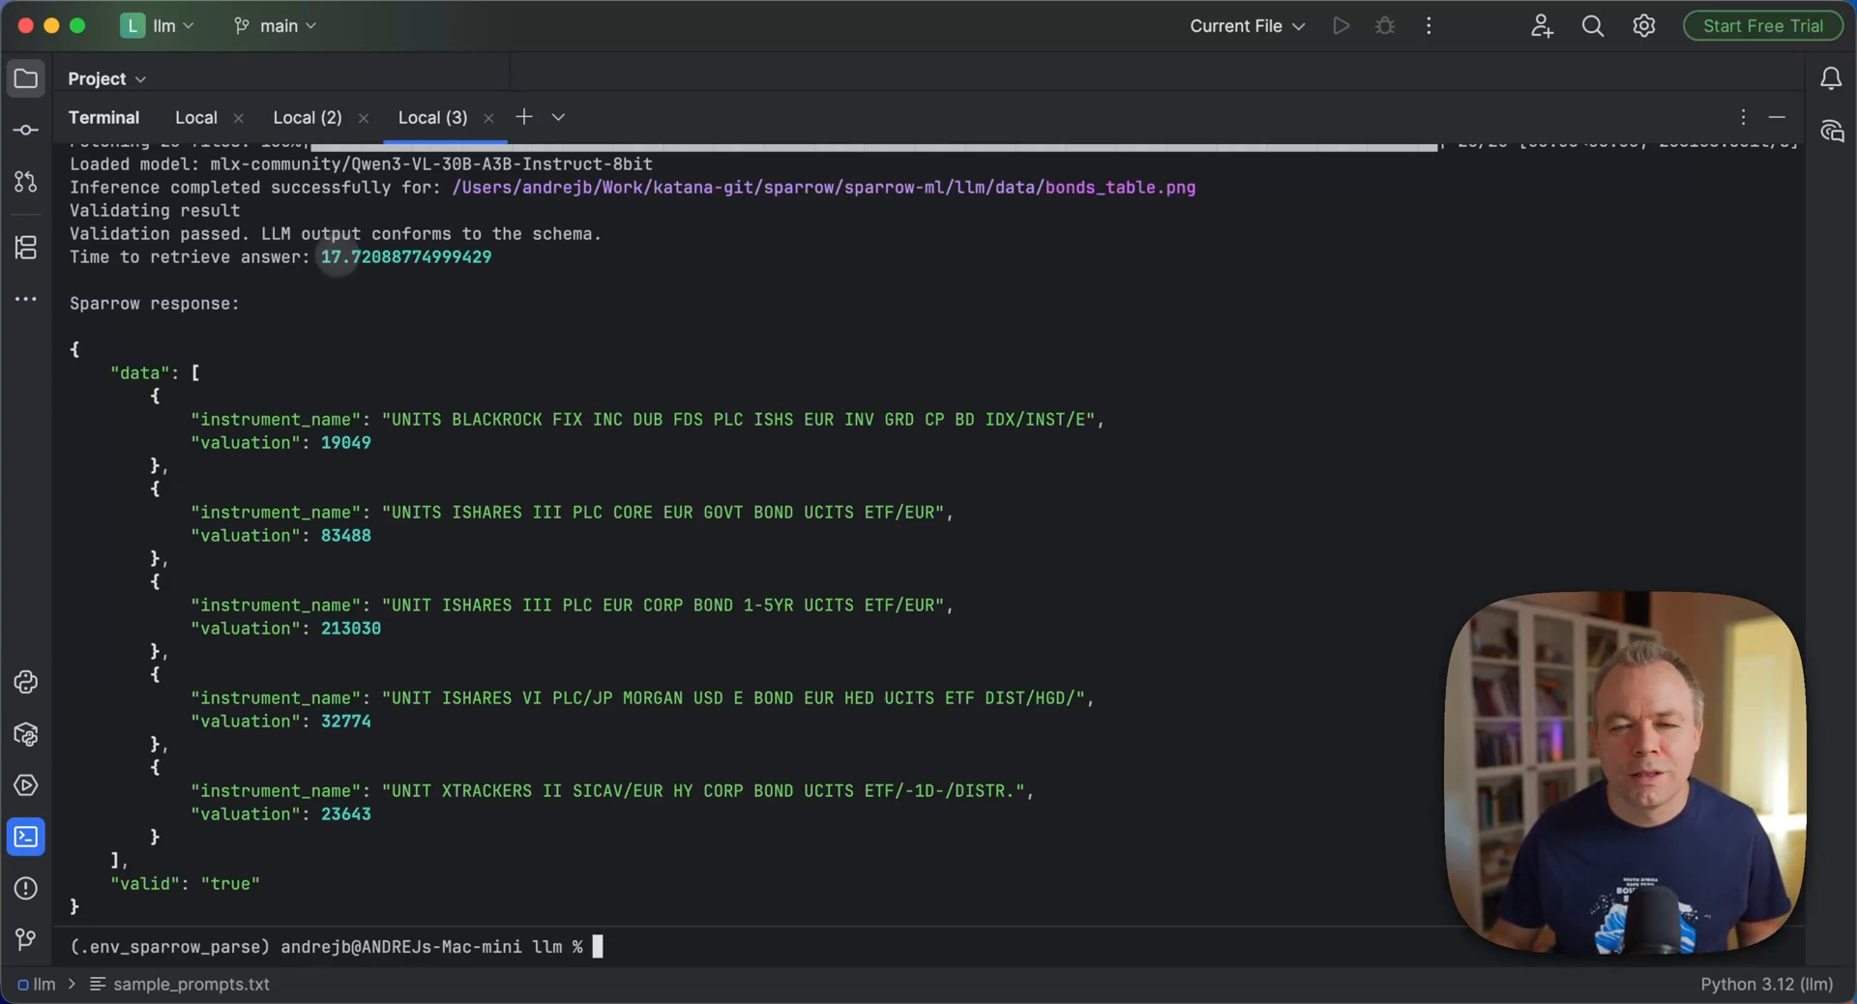